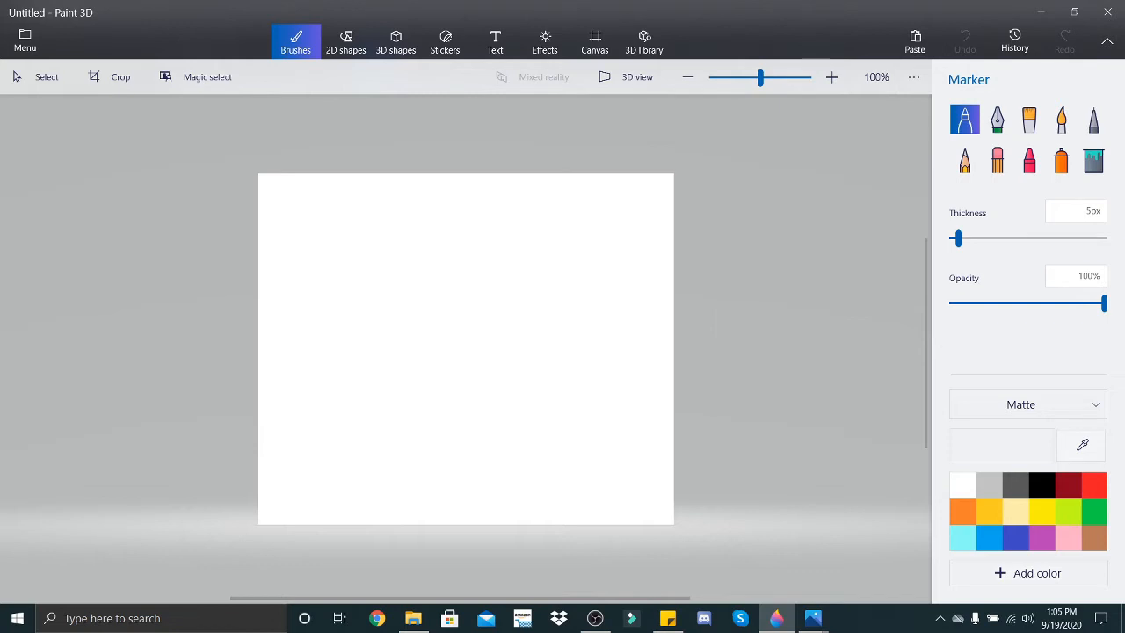
Step: Select the black Pixel pen for handwriting on the blank canvas
{"action": "left_click", "coordinate": [1094, 120]}
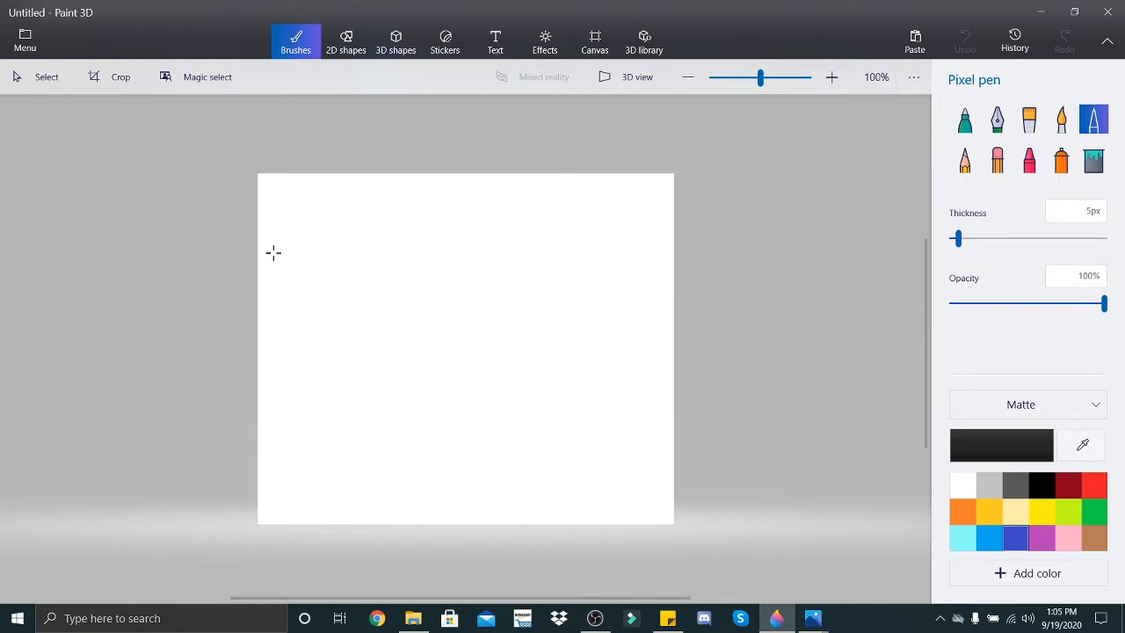
{"action": "mouse_move", "coordinate": [312, 194]}
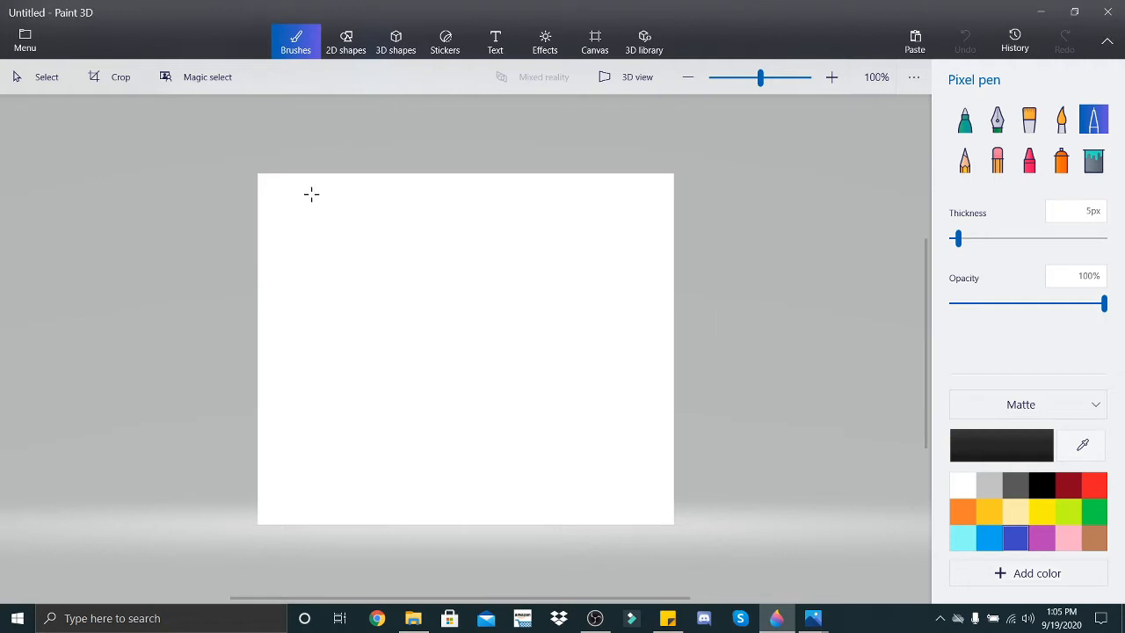
Step: Handwrite 'Skelly' letter by letter near the top left of the canvas
{"action": "left_click_drag", "start_coordinate": [312, 189], "coordinate": [301, 247]}
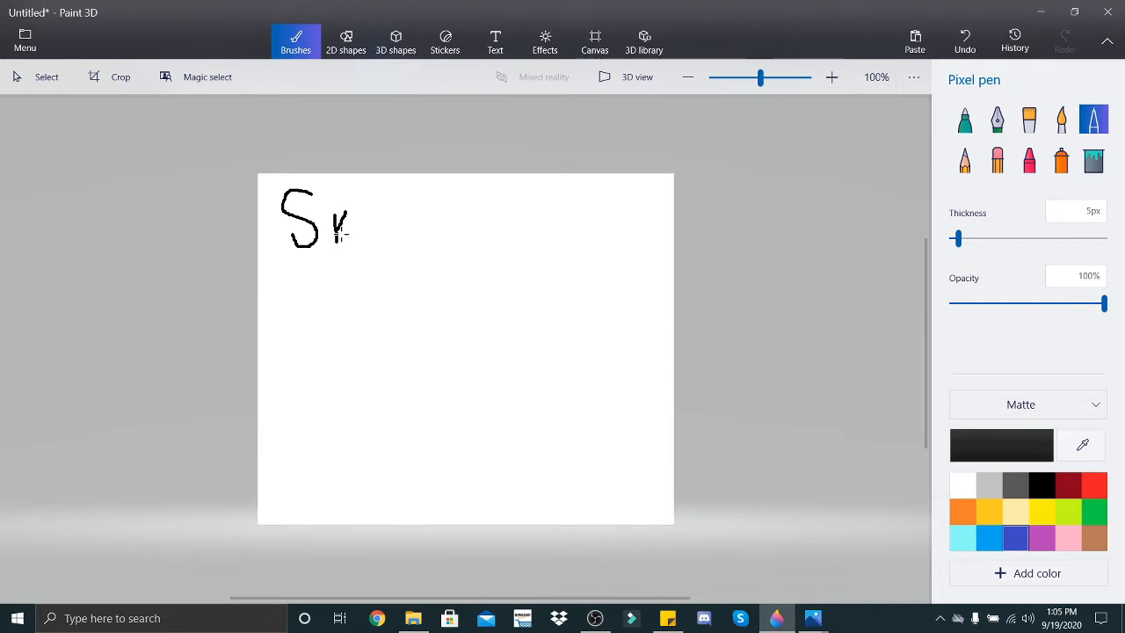
{"action": "left_click_drag", "start_coordinate": [338, 202], "coordinate": [352, 237]}
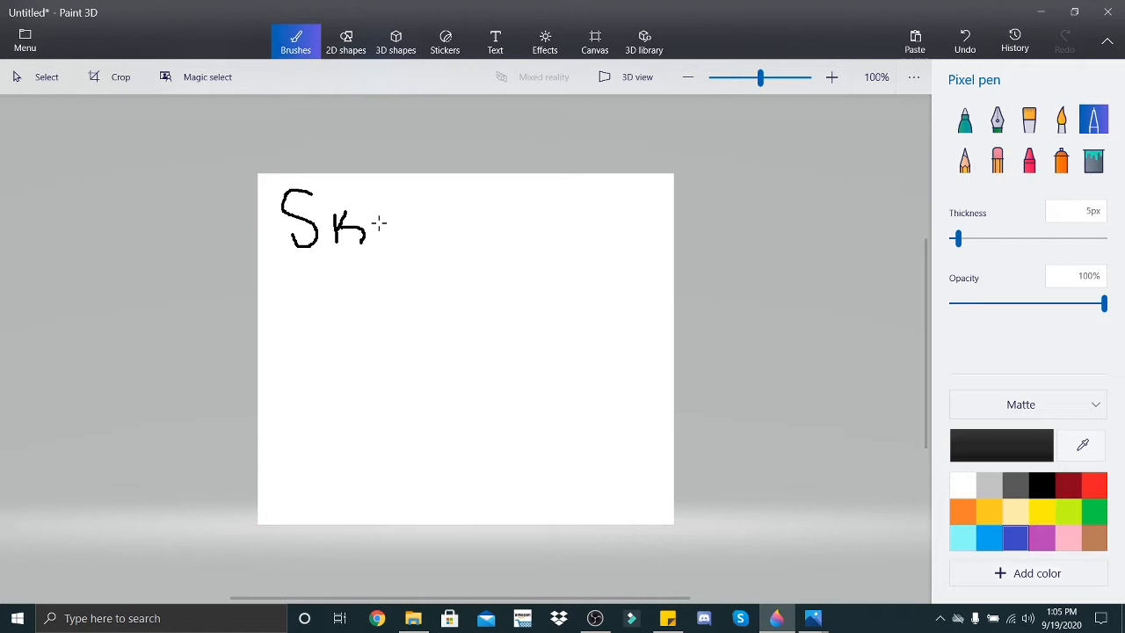
{"action": "left_click_drag", "start_coordinate": [374, 219], "coordinate": [395, 220]}
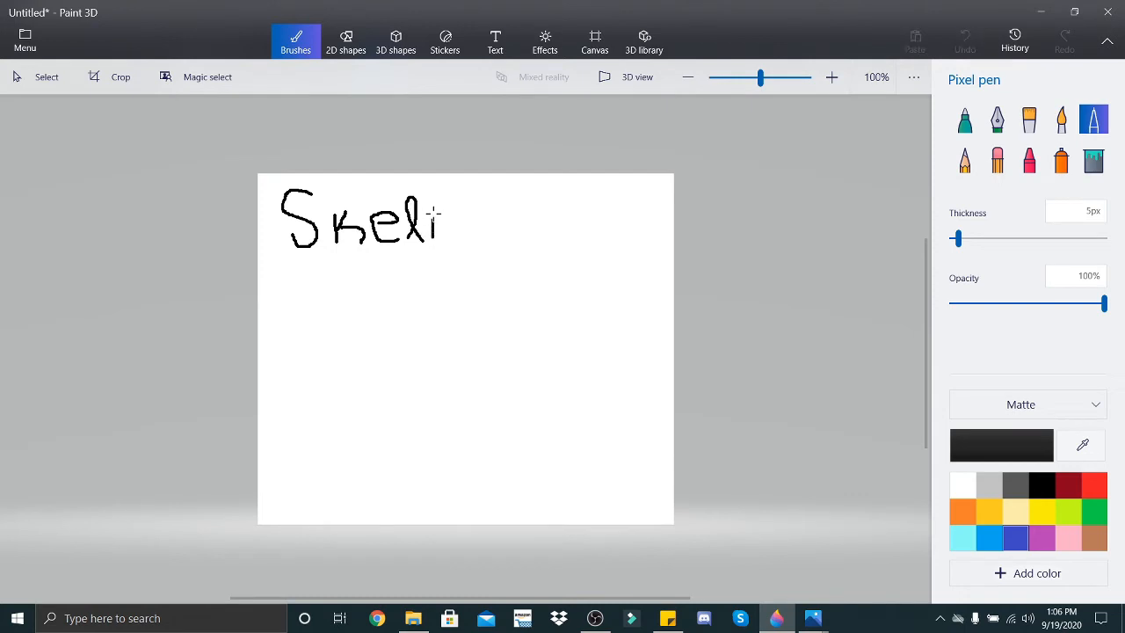
{"action": "left_click_drag", "start_coordinate": [431, 211], "coordinate": [439, 237]}
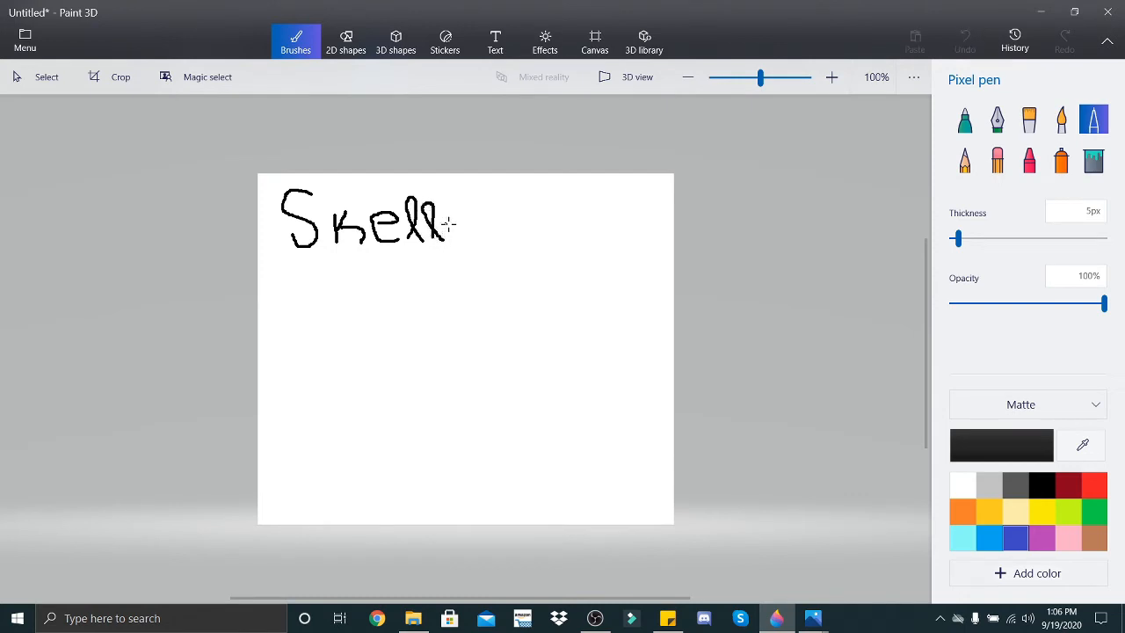
{"action": "left_click_drag", "start_coordinate": [475, 211], "coordinate": [457, 281]}
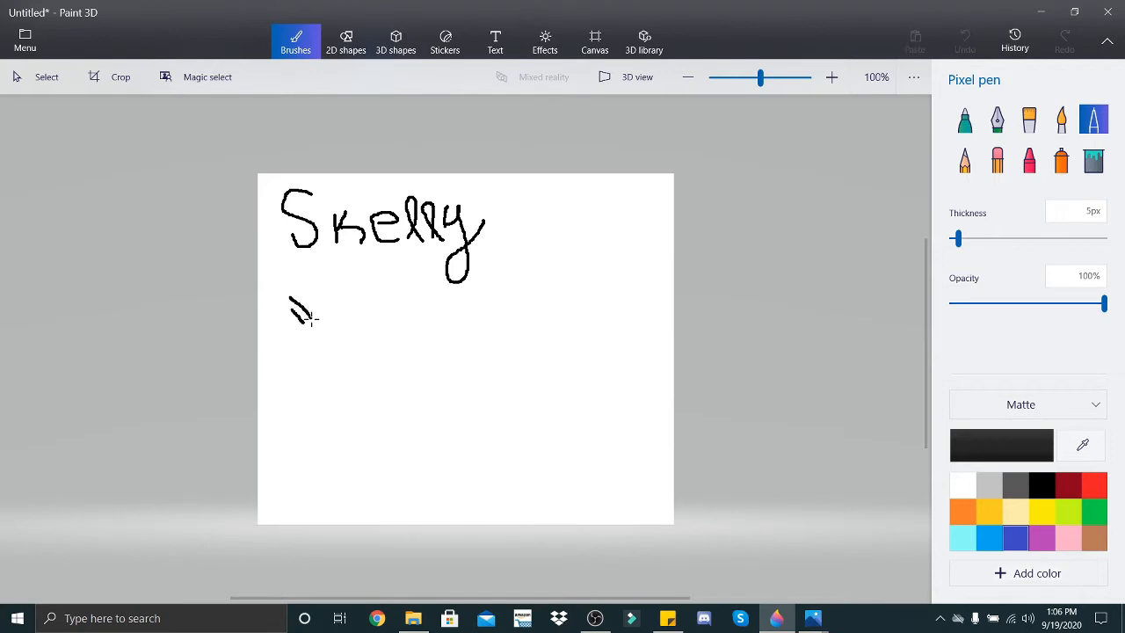
Step: Draw Skelly's made-up script symbols beneath the name, then clear the canvas
{"action": "left_click_drag", "start_coordinate": [299, 308], "coordinate": [343, 294]}
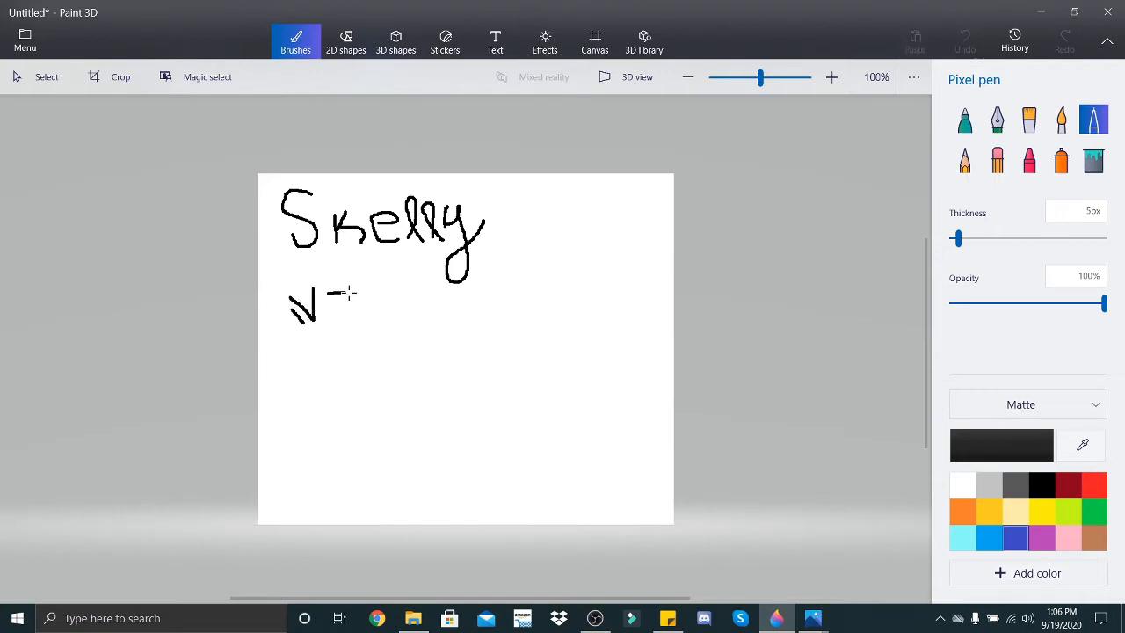
{"action": "left_click_drag", "start_coordinate": [333, 294], "coordinate": [369, 318]}
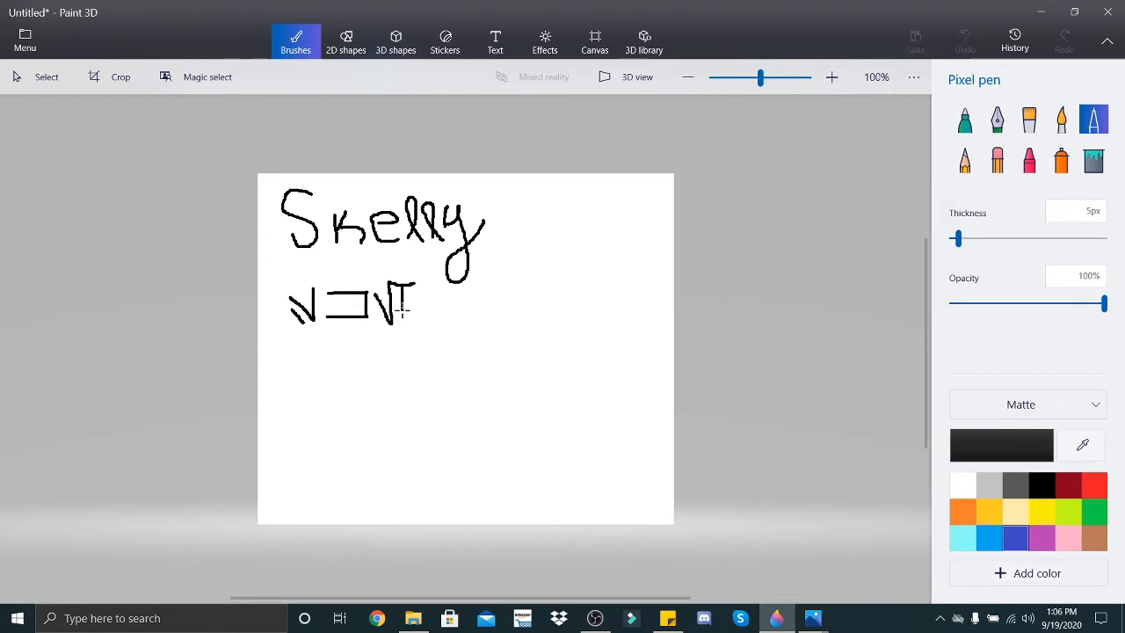
{"action": "left_click_drag", "start_coordinate": [426, 282], "coordinate": [426, 329]}
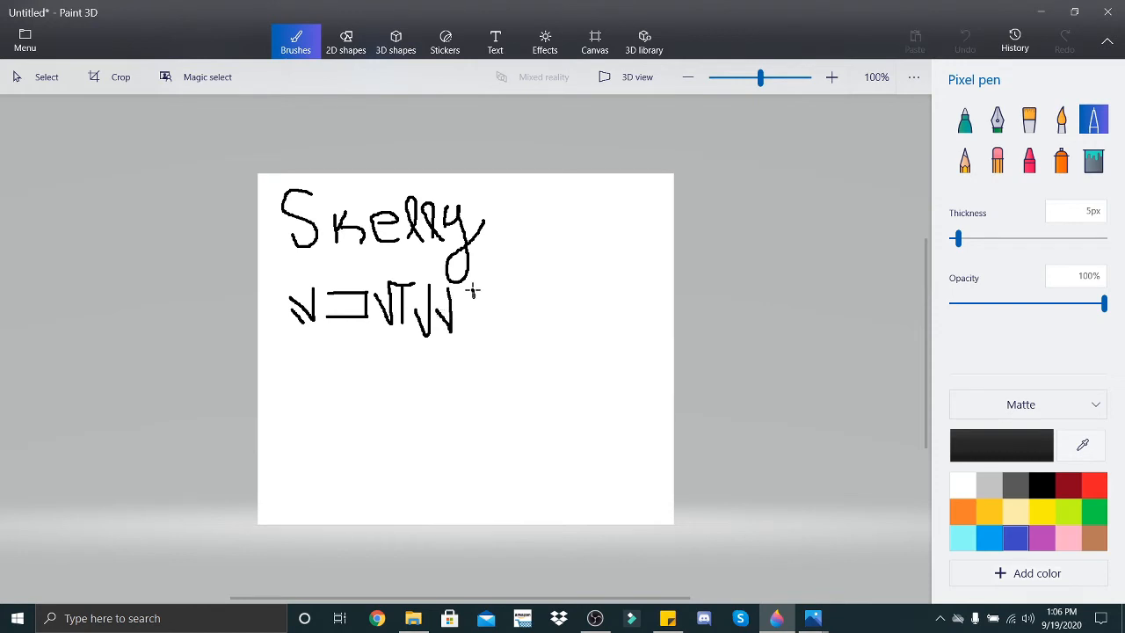
{"action": "left_click_drag", "start_coordinate": [466, 282], "coordinate": [479, 329]}
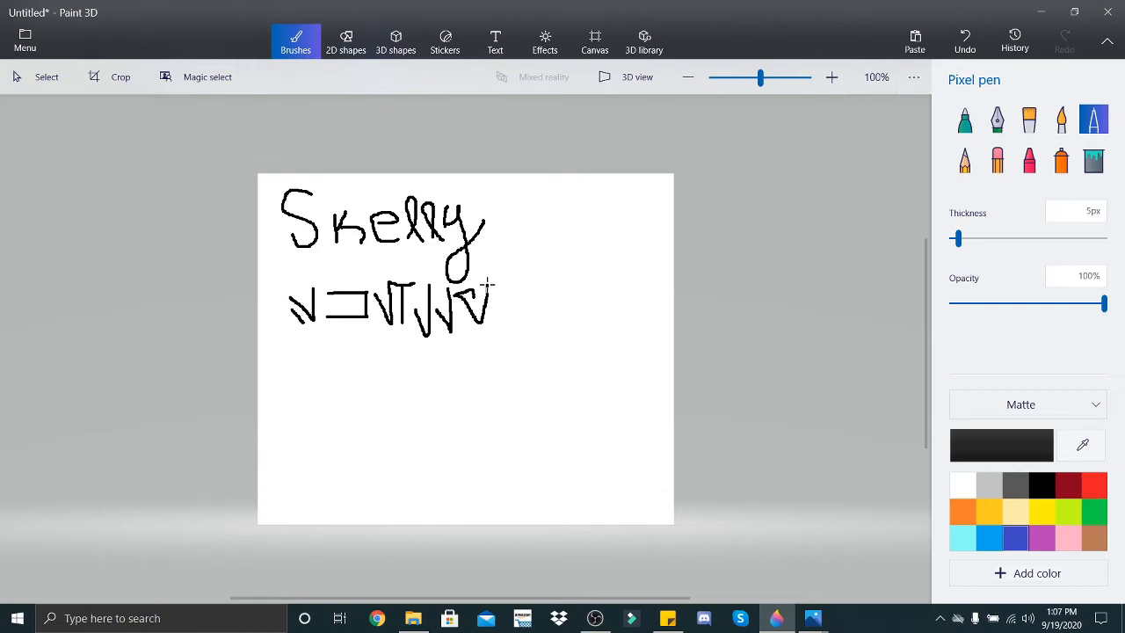
{"action": "mouse_move", "coordinate": [583, 363]}
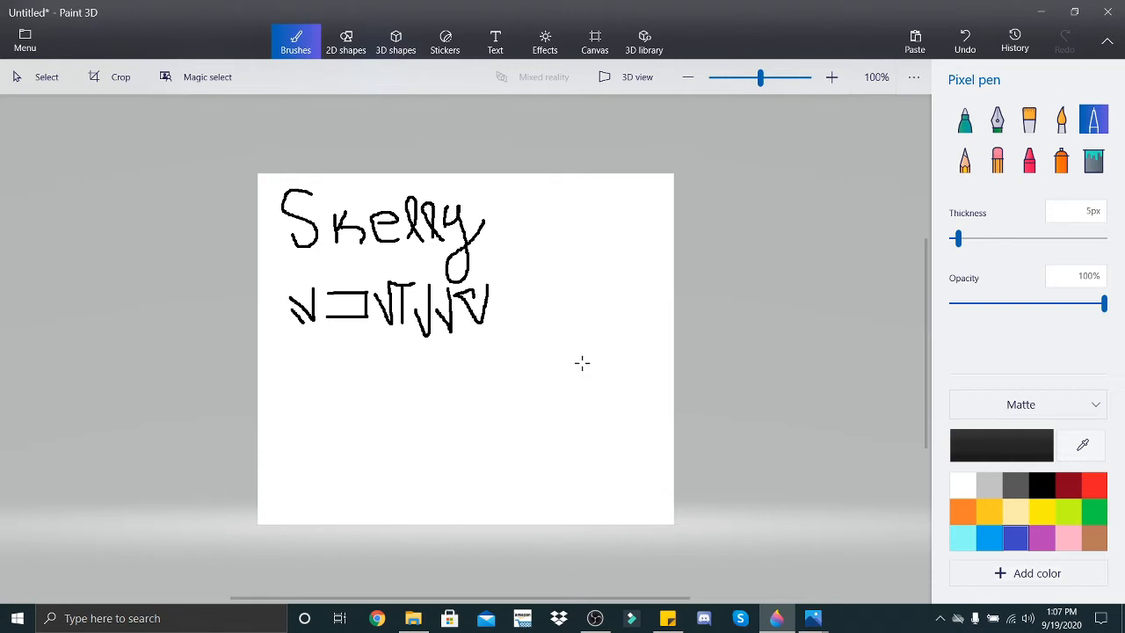
{"action": "left_click", "coordinate": [997, 161]}
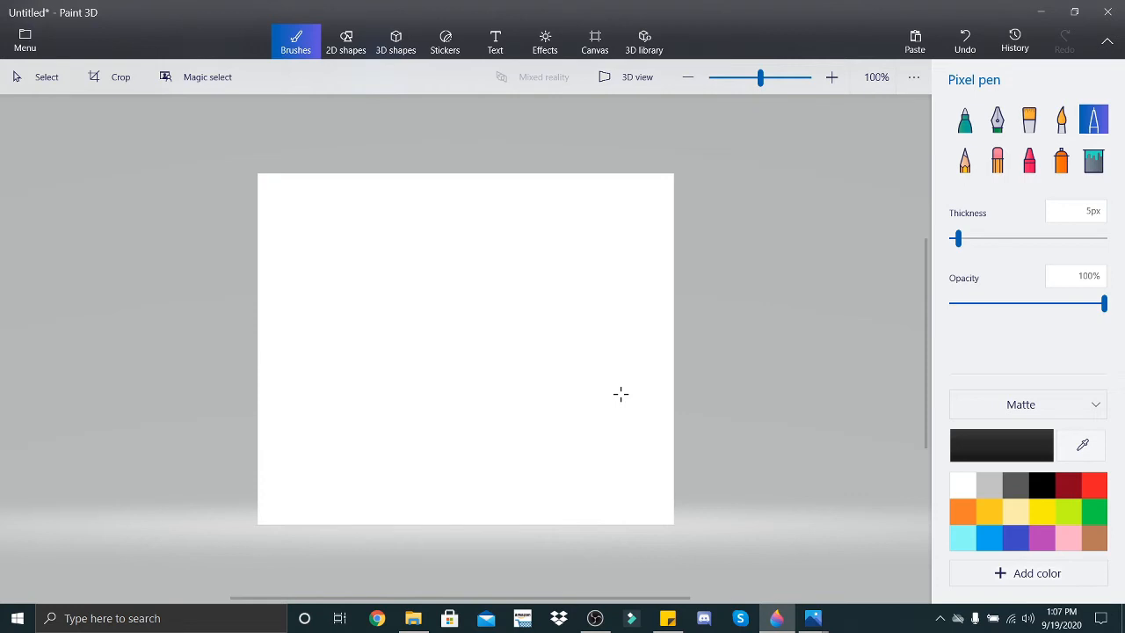
Step: Handwrite 'Hubby' across the top left of the cleared canvas
{"action": "left_click_drag", "start_coordinate": [275, 195], "coordinate": [275, 230]}
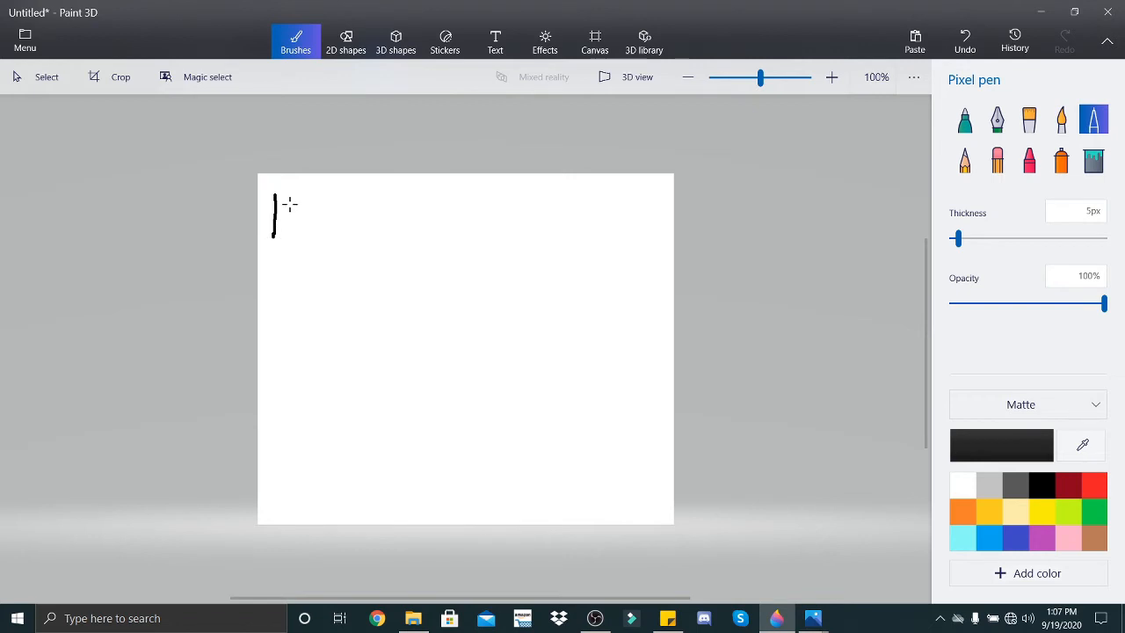
{"action": "left_click_drag", "start_coordinate": [286, 207], "coordinate": [286, 241]}
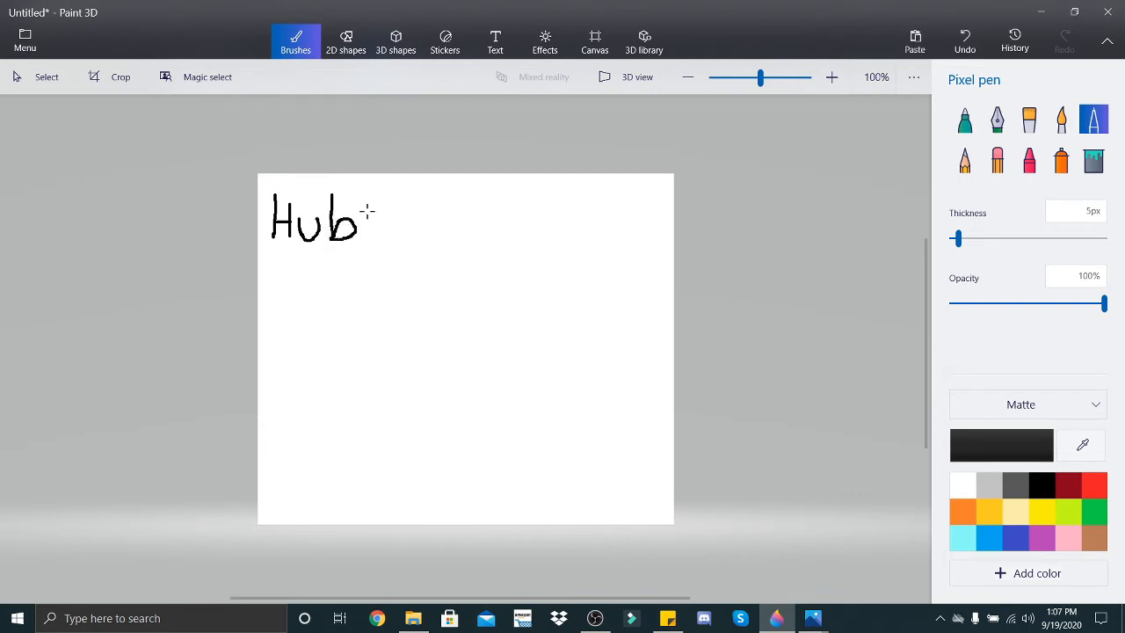
{"action": "left_click_drag", "start_coordinate": [360, 207], "coordinate": [374, 237]}
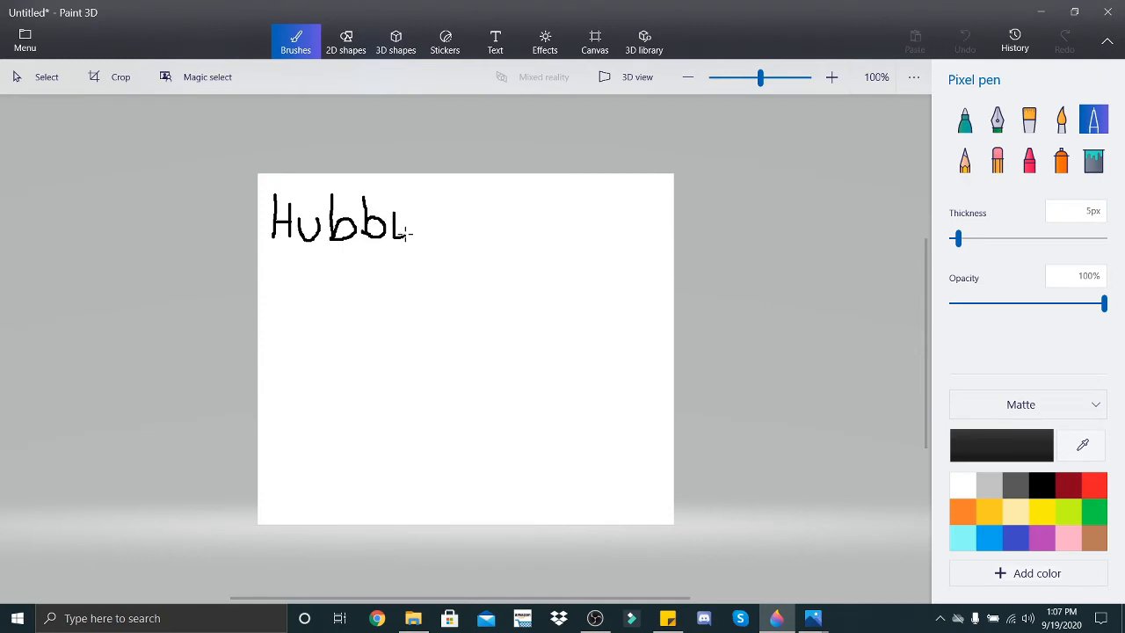
{"action": "left_click_drag", "start_coordinate": [431, 229], "coordinate": [404, 281]}
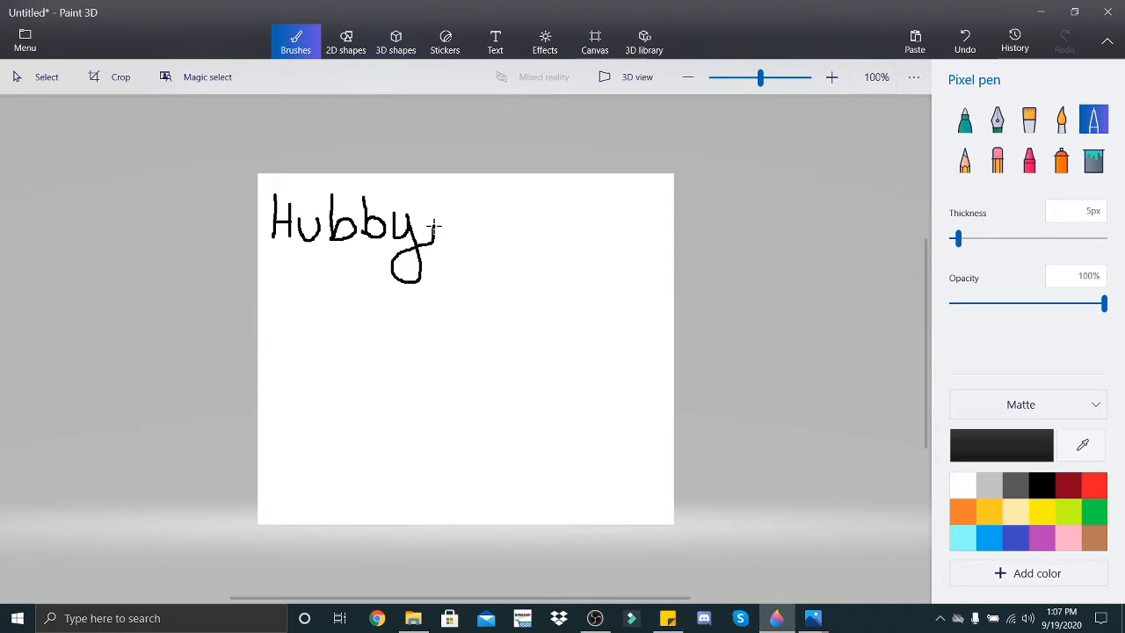
{"action": "mouse_move", "coordinate": [278, 349]}
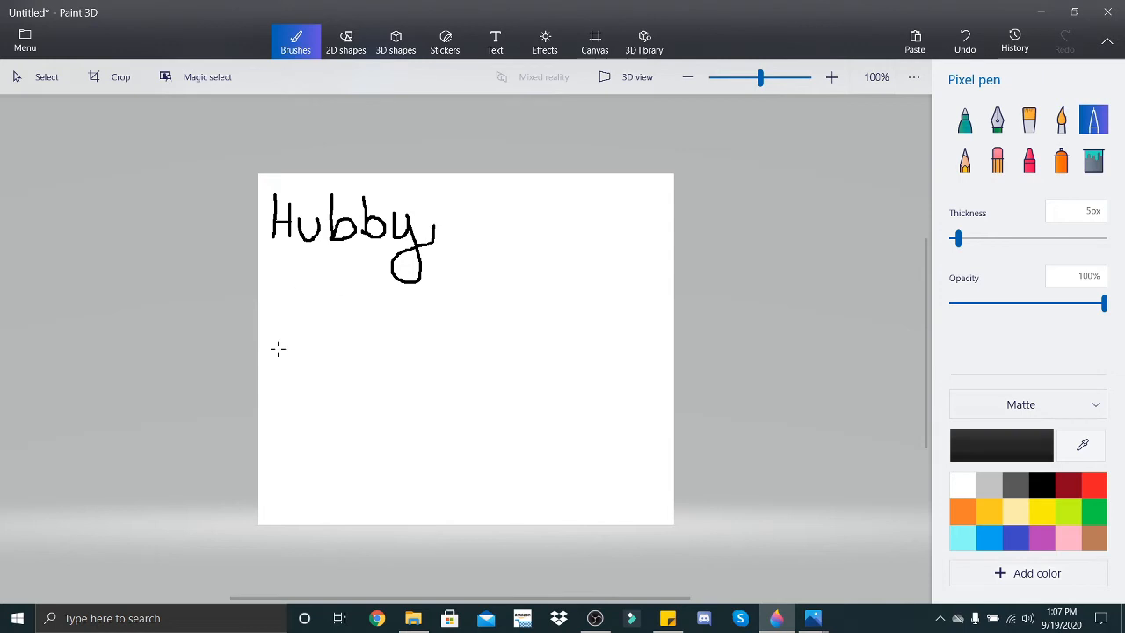
Step: Draw the three-bar first symbol and boxed second symbol below Hubby
{"action": "left_click_drag", "start_coordinate": [279, 351], "coordinate": [352, 351]}
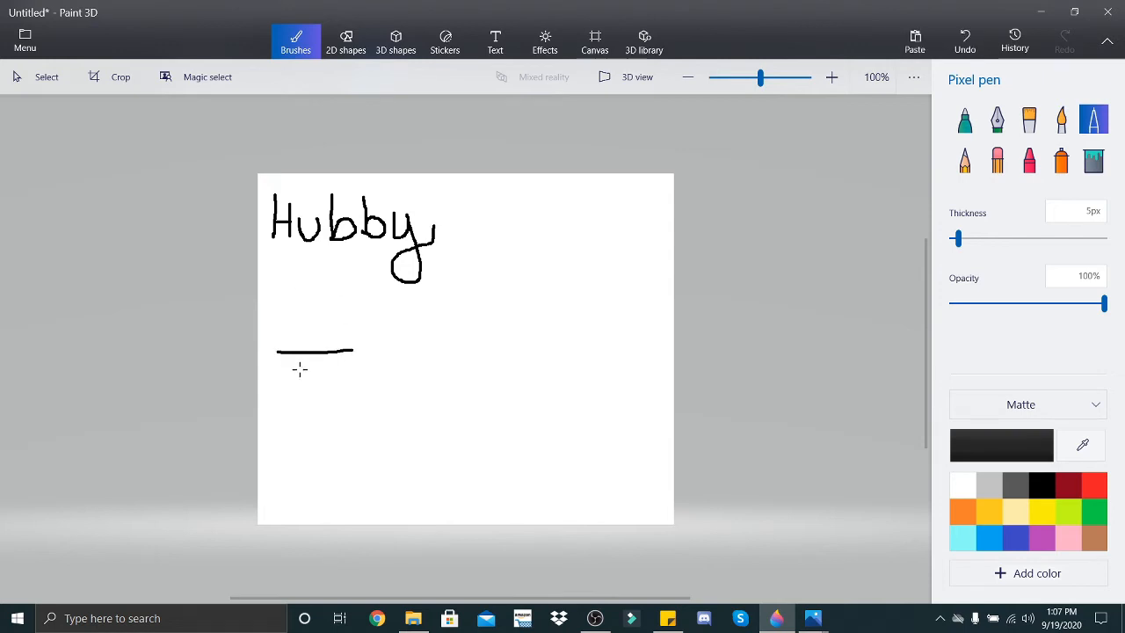
{"action": "left_click_drag", "start_coordinate": [279, 369], "coordinate": [341, 369]}
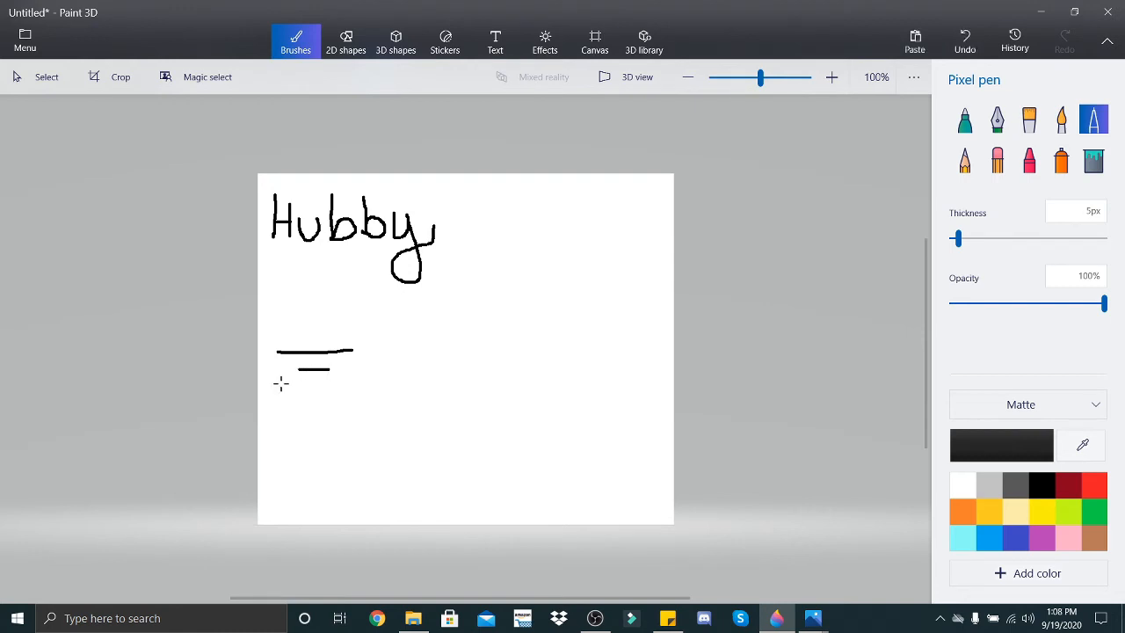
{"action": "left_click_drag", "start_coordinate": [280, 382], "coordinate": [356, 383]}
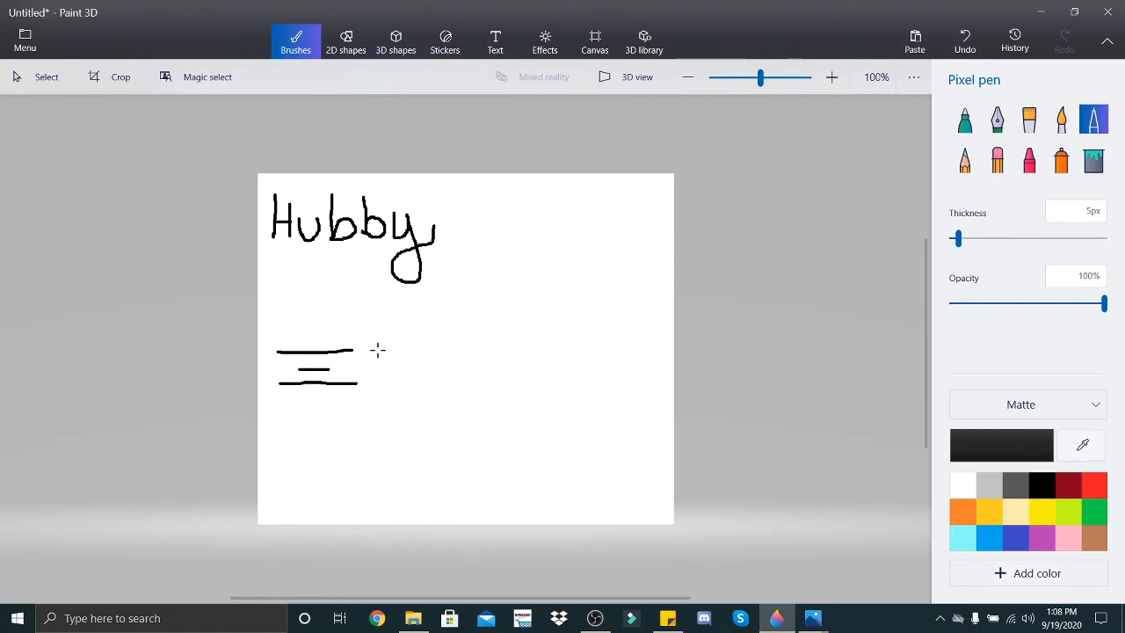
{"action": "left_click_drag", "start_coordinate": [373, 351], "coordinate": [404, 378]}
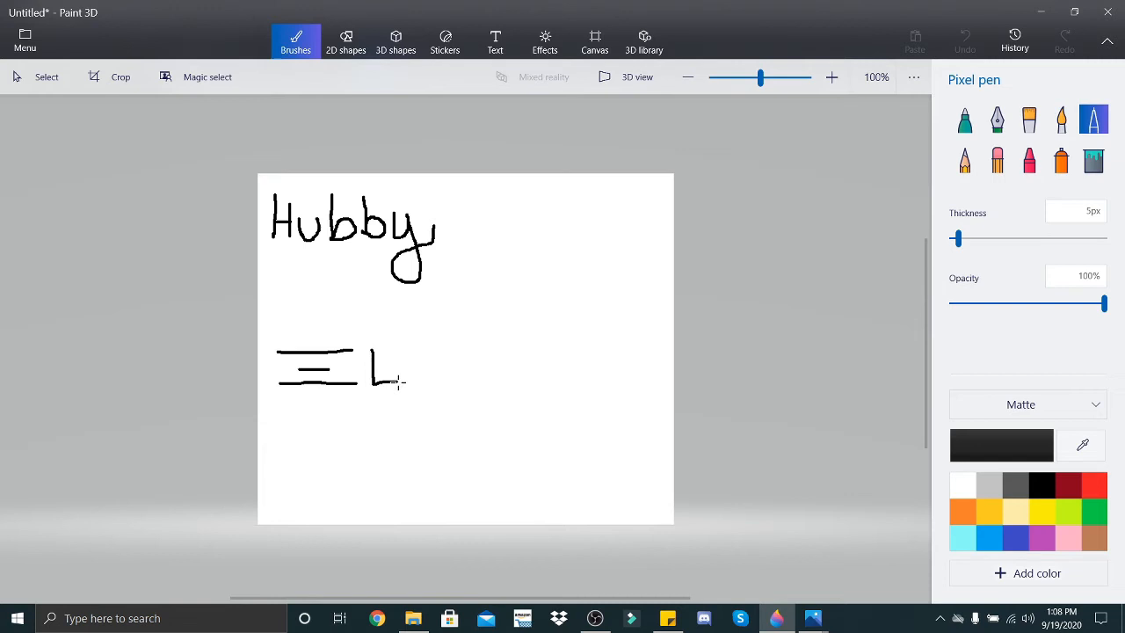
{"action": "left_click_drag", "start_coordinate": [400, 351], "coordinate": [400, 382]}
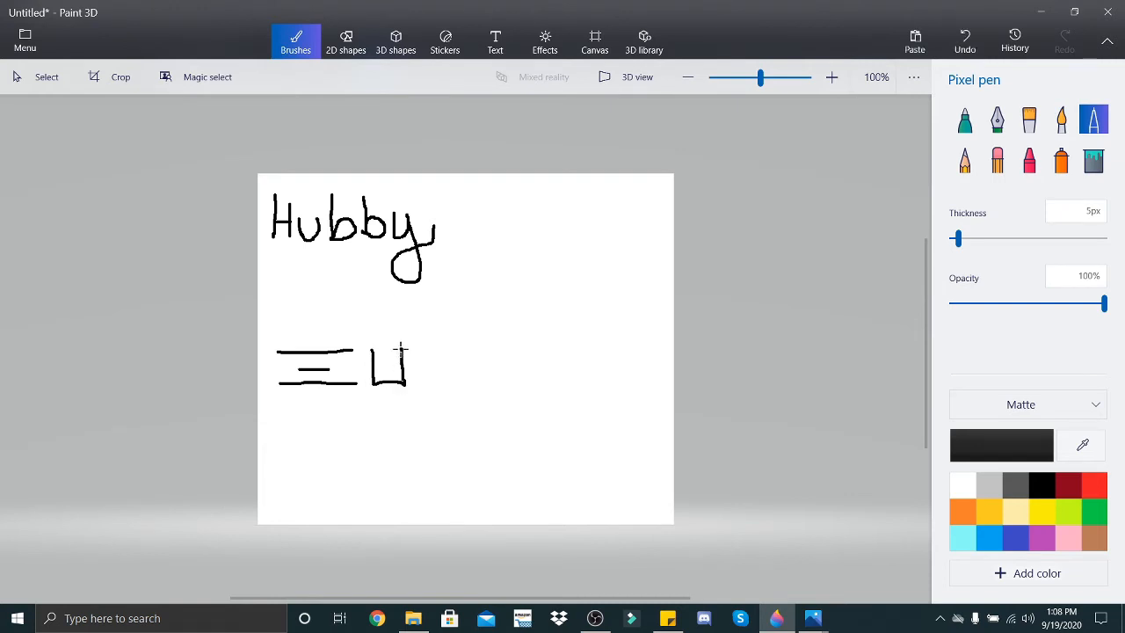
{"action": "left_click_drag", "start_coordinate": [391, 352], "coordinate": [396, 369]}
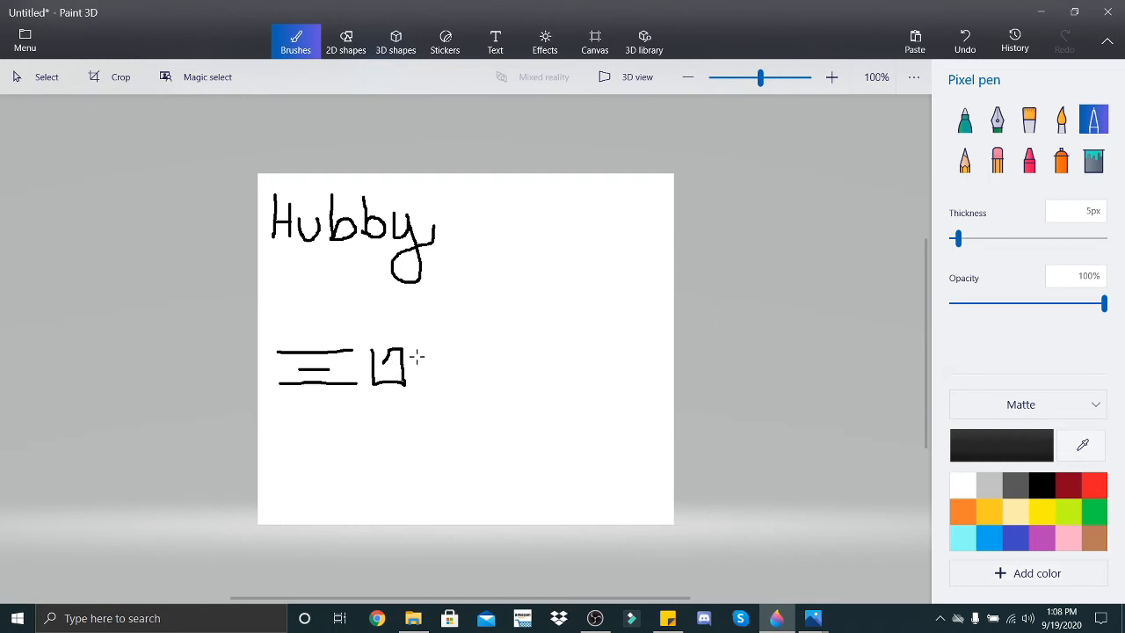
Step: Finish Hubby's arched, hexagon and V-shaped symbols, then erase the canvas and reselect the pen
{"action": "left_click_drag", "start_coordinate": [417, 356], "coordinate": [461, 360]}
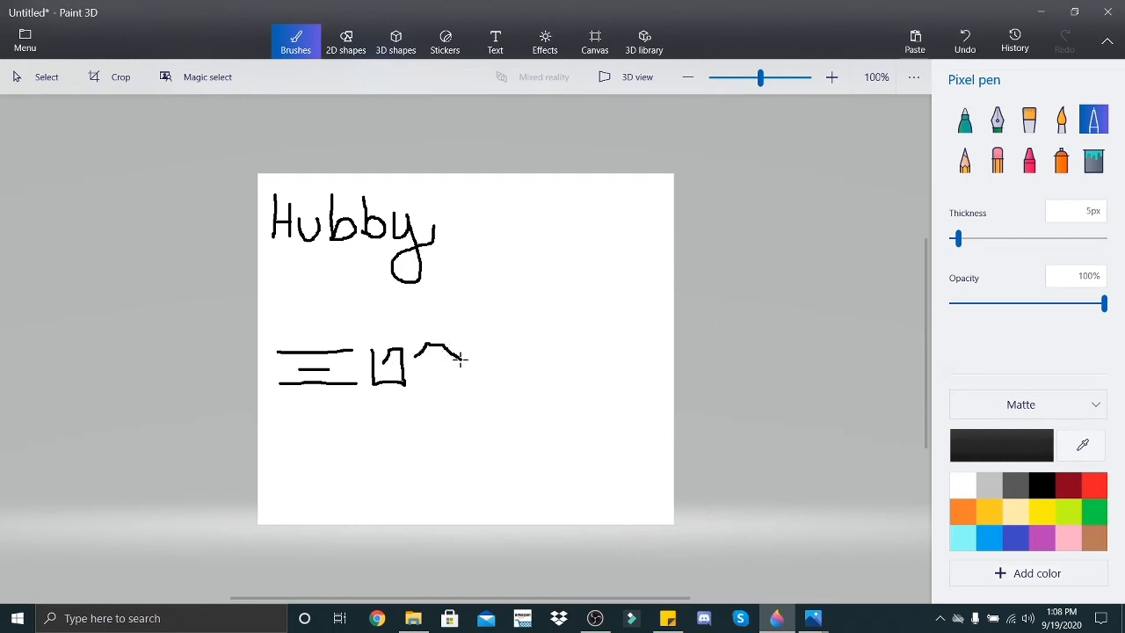
{"action": "left_click_drag", "start_coordinate": [440, 356], "coordinate": [449, 387]}
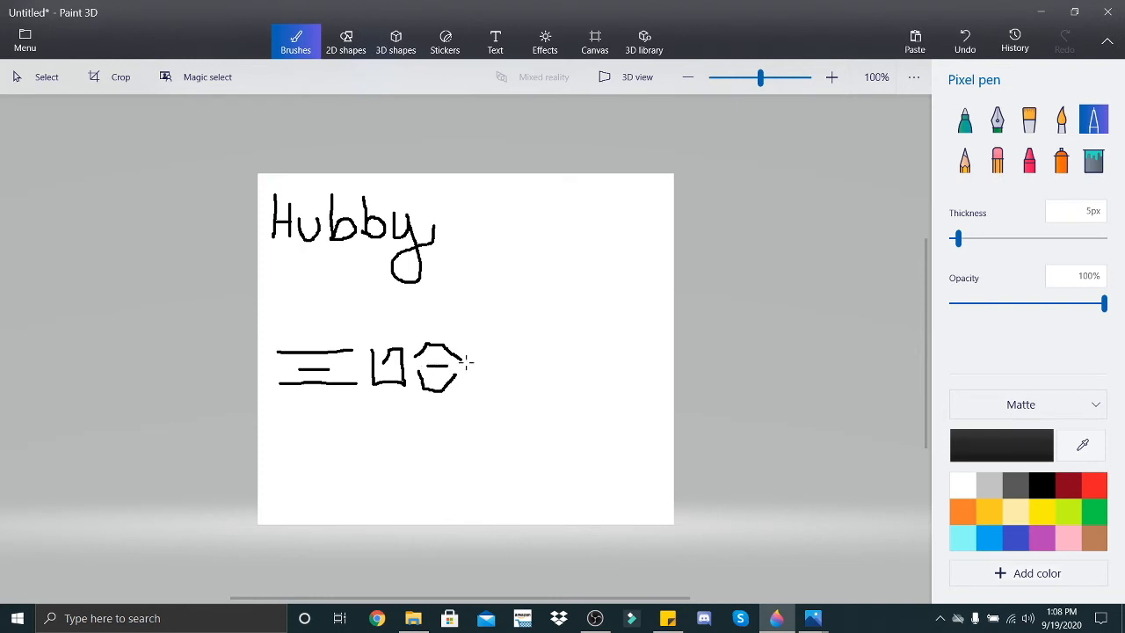
{"action": "left_click_drag", "start_coordinate": [466, 365], "coordinate": [506, 338]}
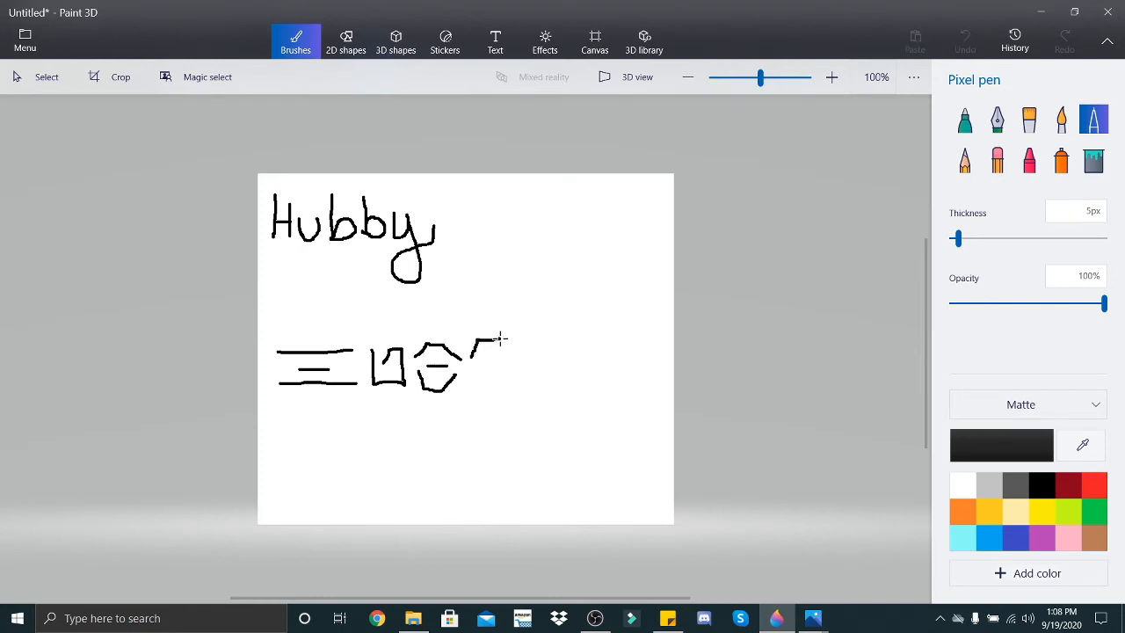
{"action": "left_click_drag", "start_coordinate": [502, 341], "coordinate": [479, 391]}
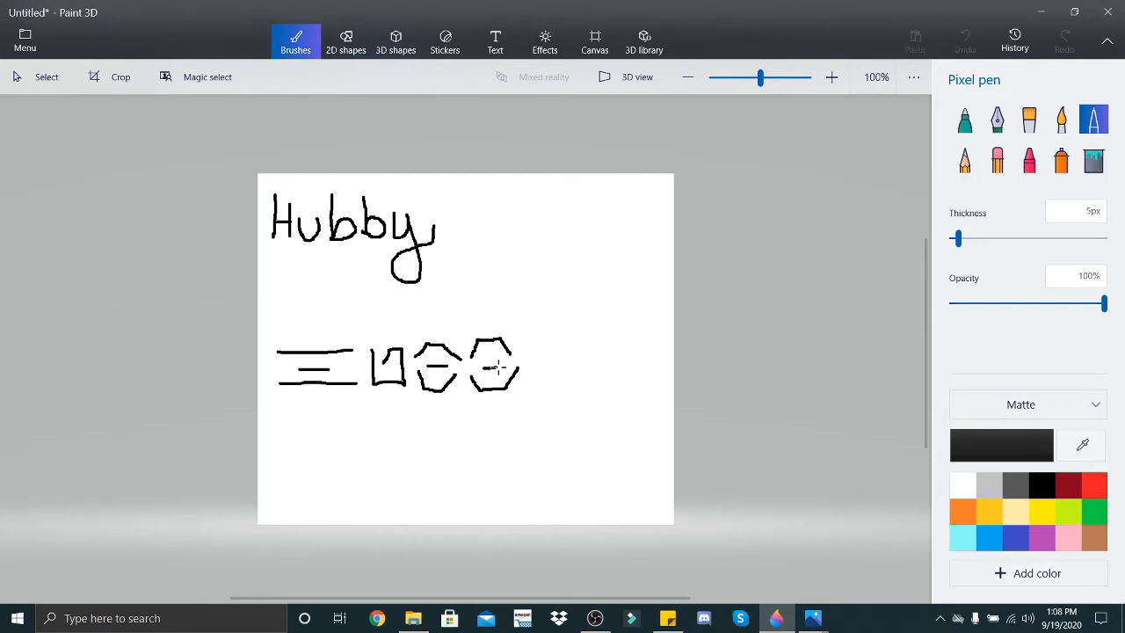
{"action": "left_click_drag", "start_coordinate": [527, 343], "coordinate": [541, 373]}
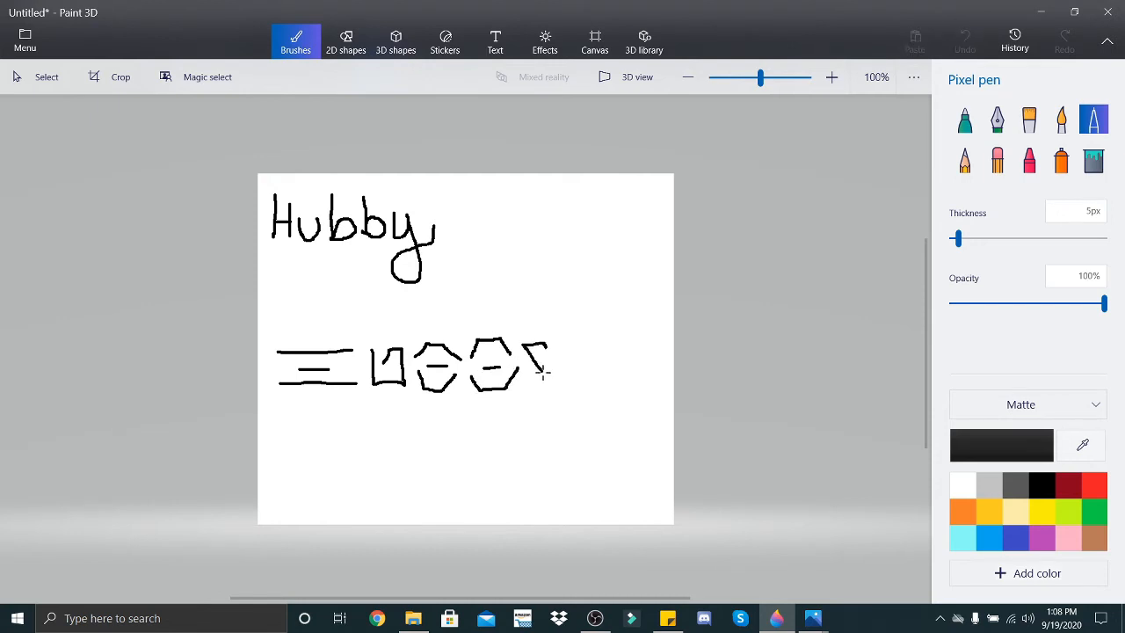
{"action": "left_click_drag", "start_coordinate": [545, 343], "coordinate": [563, 378]}
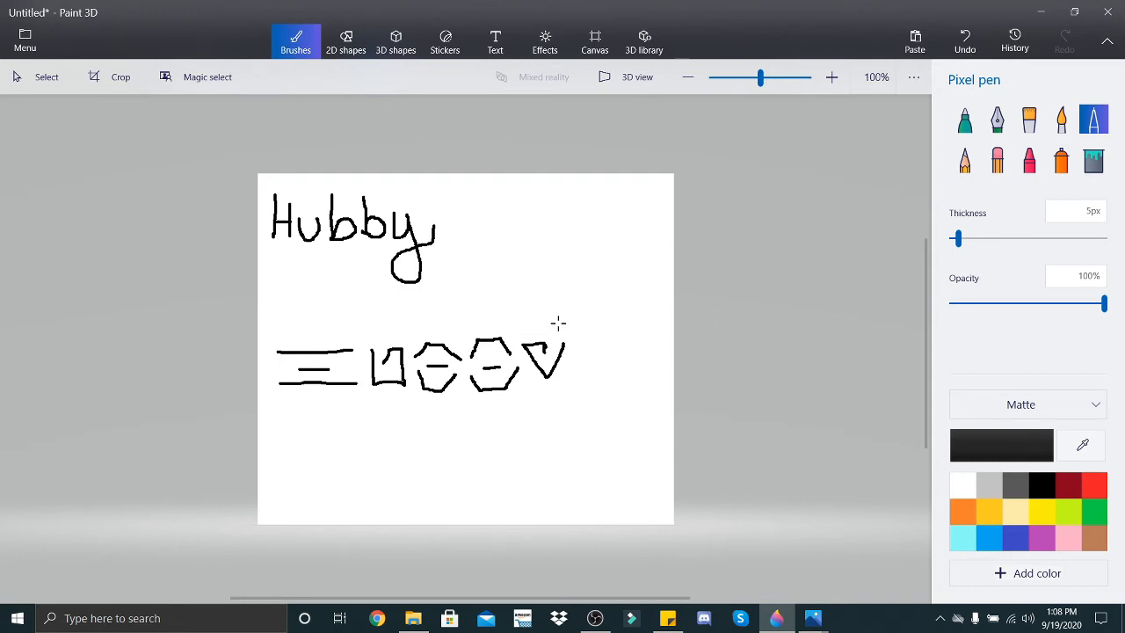
{"action": "mouse_move", "coordinate": [609, 310]}
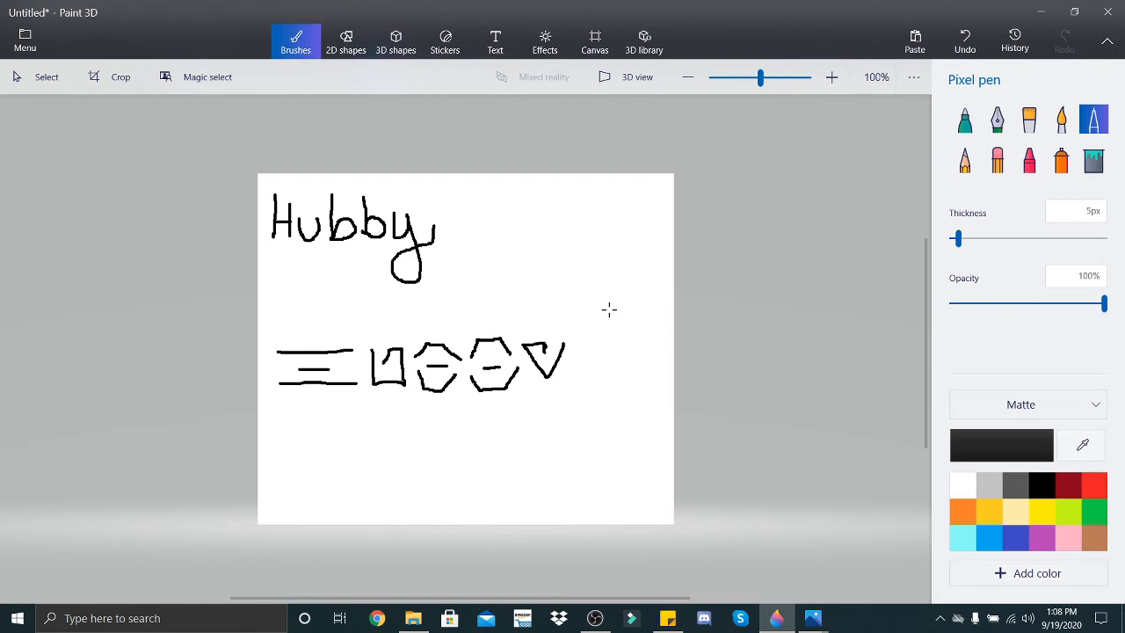
{"action": "left_click", "coordinate": [997, 161]}
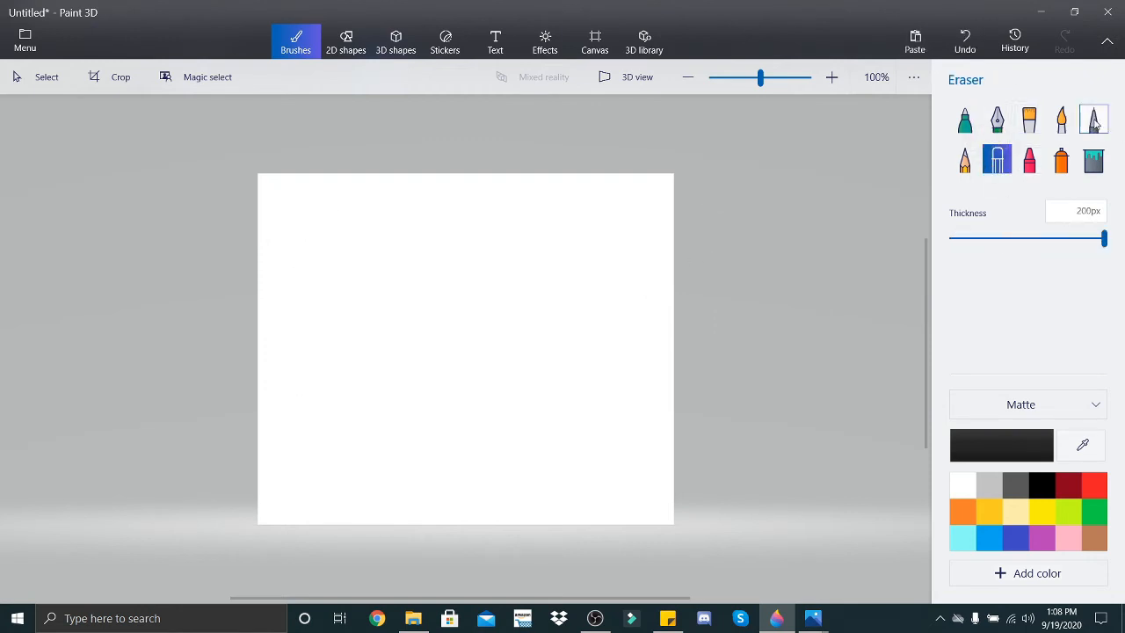
{"action": "left_click", "coordinate": [1094, 119]}
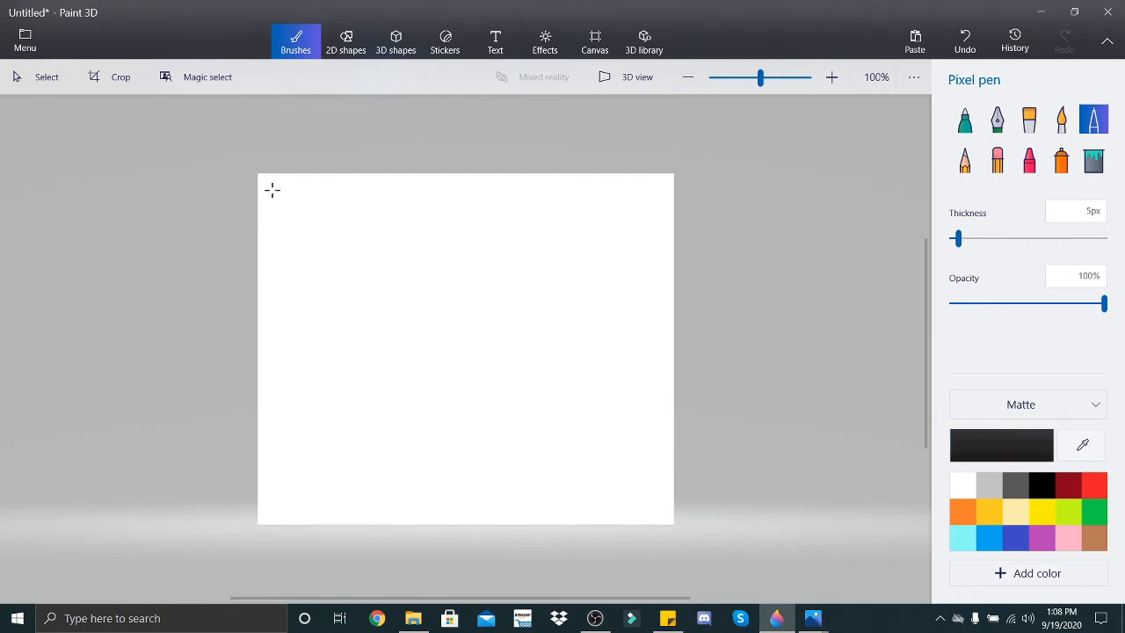
Step: Handwrite 'Harleybaby' along the top of the canvas, ending with a looping y
{"action": "left_click_drag", "start_coordinate": [272, 185], "coordinate": [272, 229]}
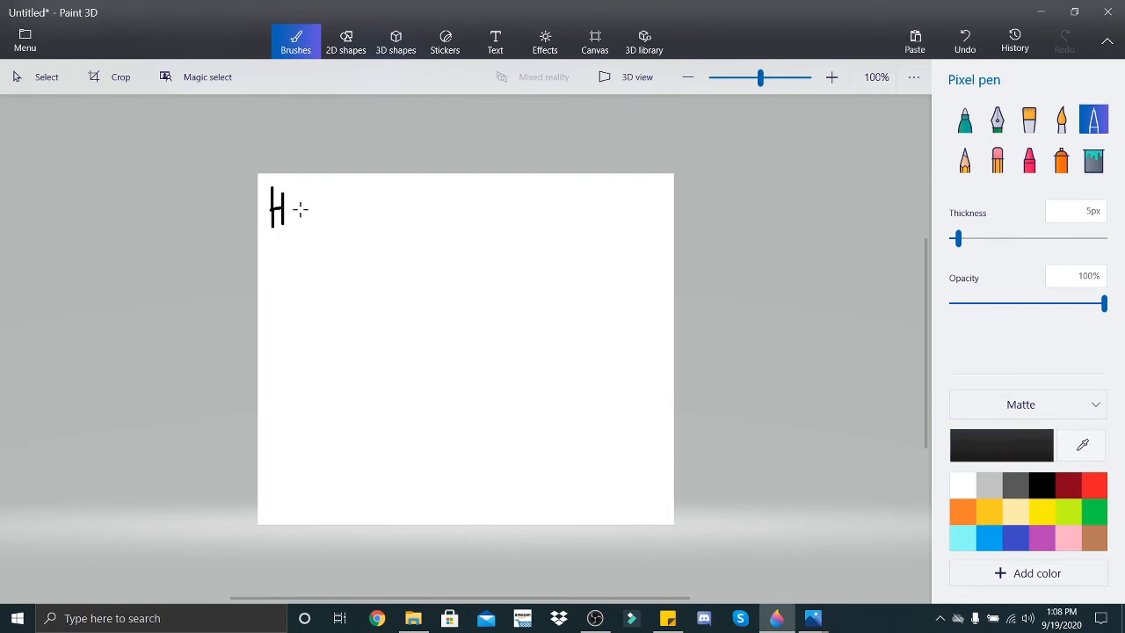
{"action": "left_click_drag", "start_coordinate": [299, 220], "coordinate": [303, 215]}
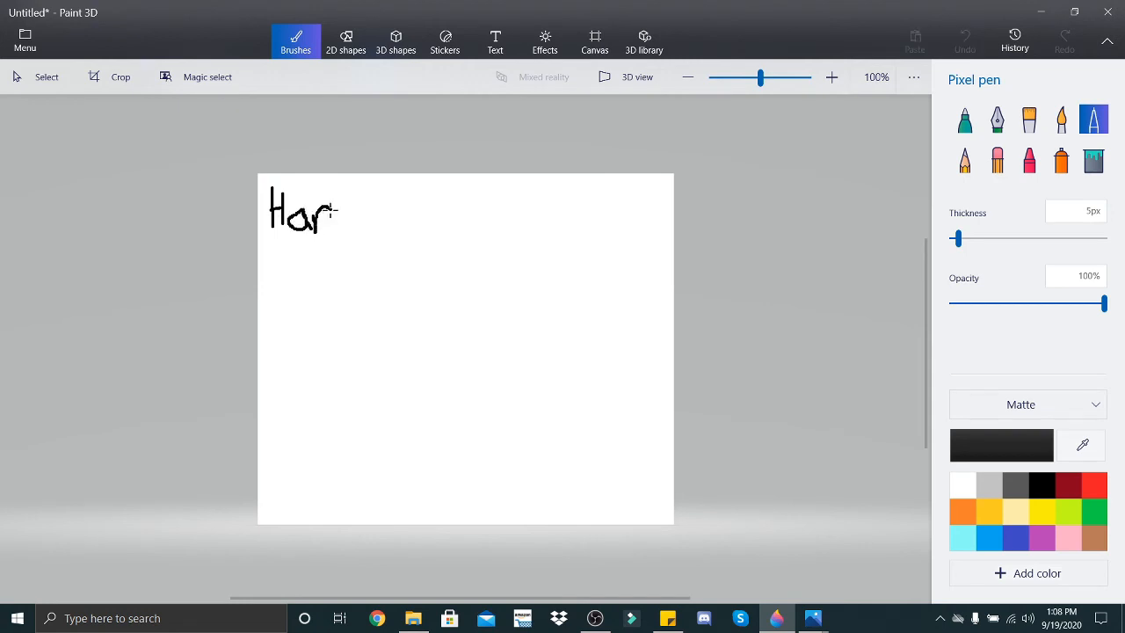
{"action": "left_click_drag", "start_coordinate": [332, 189], "coordinate": [338, 228]}
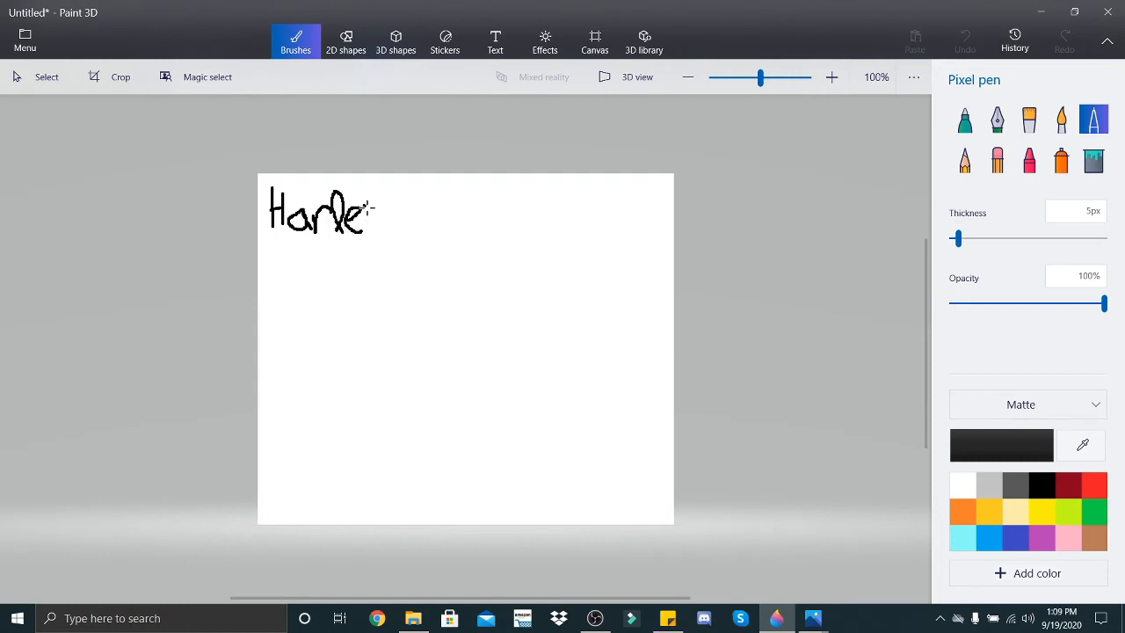
{"action": "left_click_drag", "start_coordinate": [361, 206], "coordinate": [378, 237]}
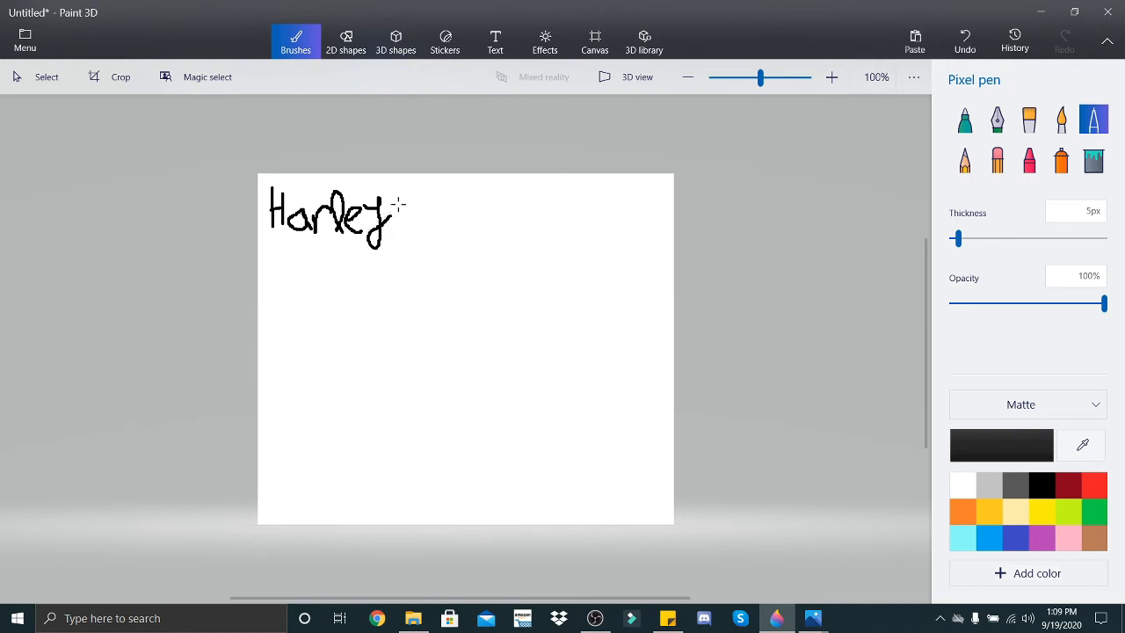
{"action": "left_click_drag", "start_coordinate": [400, 198], "coordinate": [409, 224]}
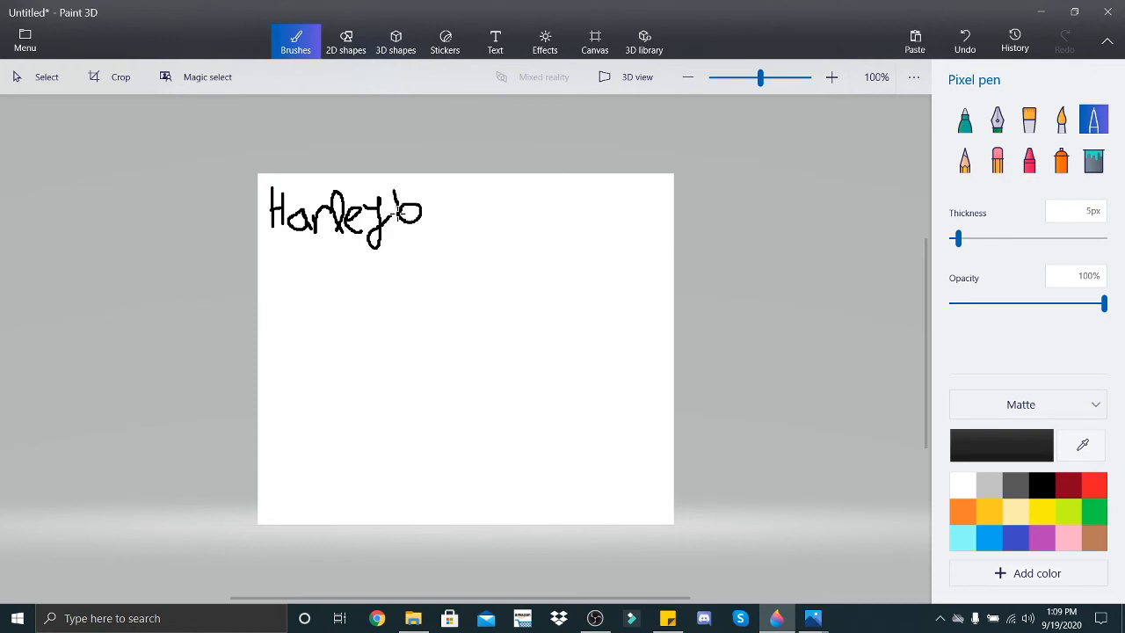
{"action": "left_click_drag", "start_coordinate": [413, 220], "coordinate": [439, 225]}
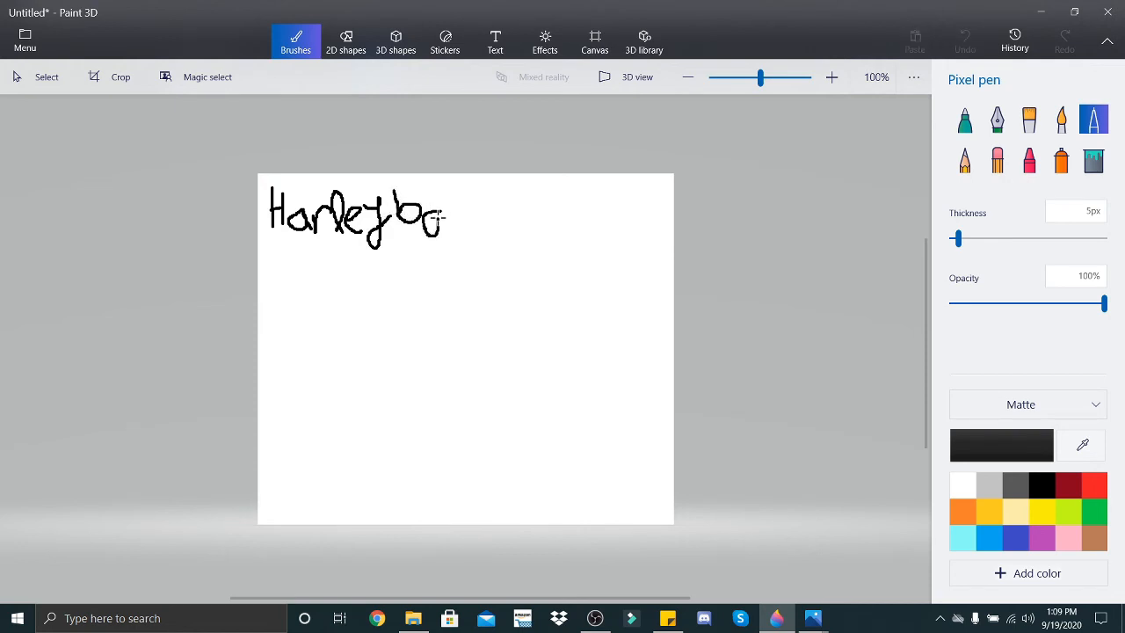
{"action": "left_click_drag", "start_coordinate": [444, 216], "coordinate": [461, 215]}
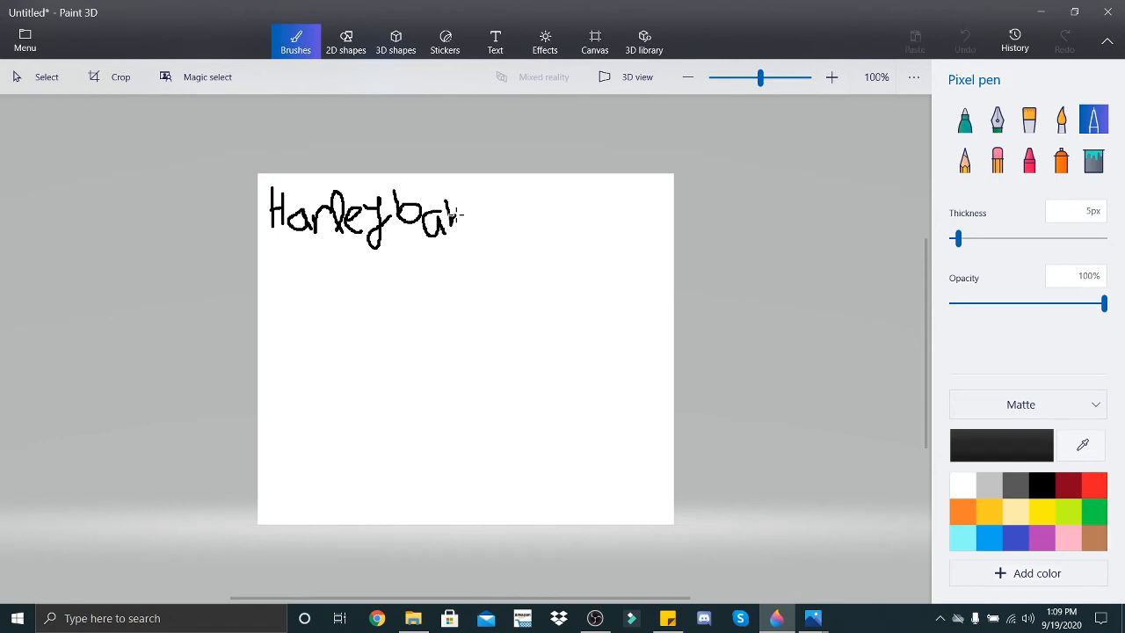
{"action": "left_click_drag", "start_coordinate": [452, 220], "coordinate": [501, 220]}
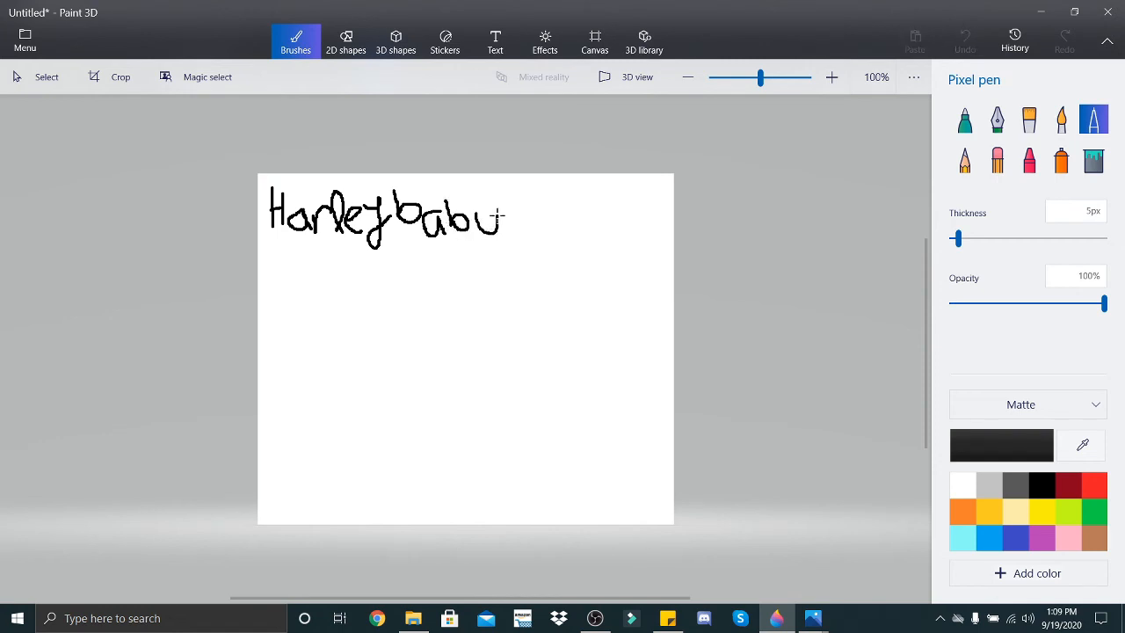
{"action": "left_click_drag", "start_coordinate": [499, 216], "coordinate": [482, 255]}
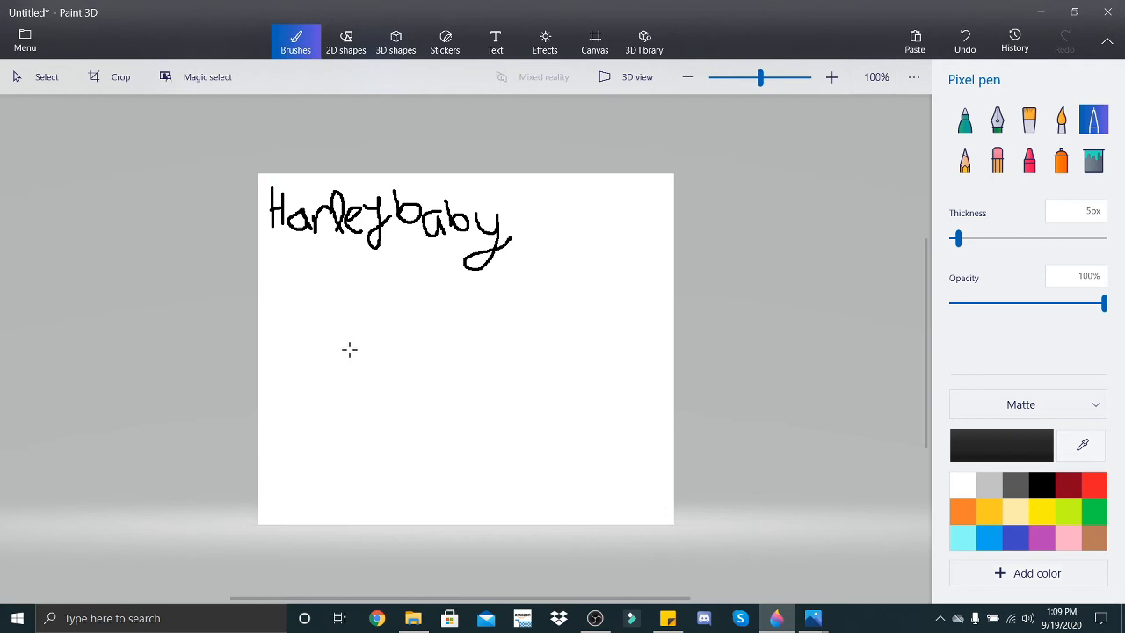
{"action": "mouse_move", "coordinate": [255, 350]}
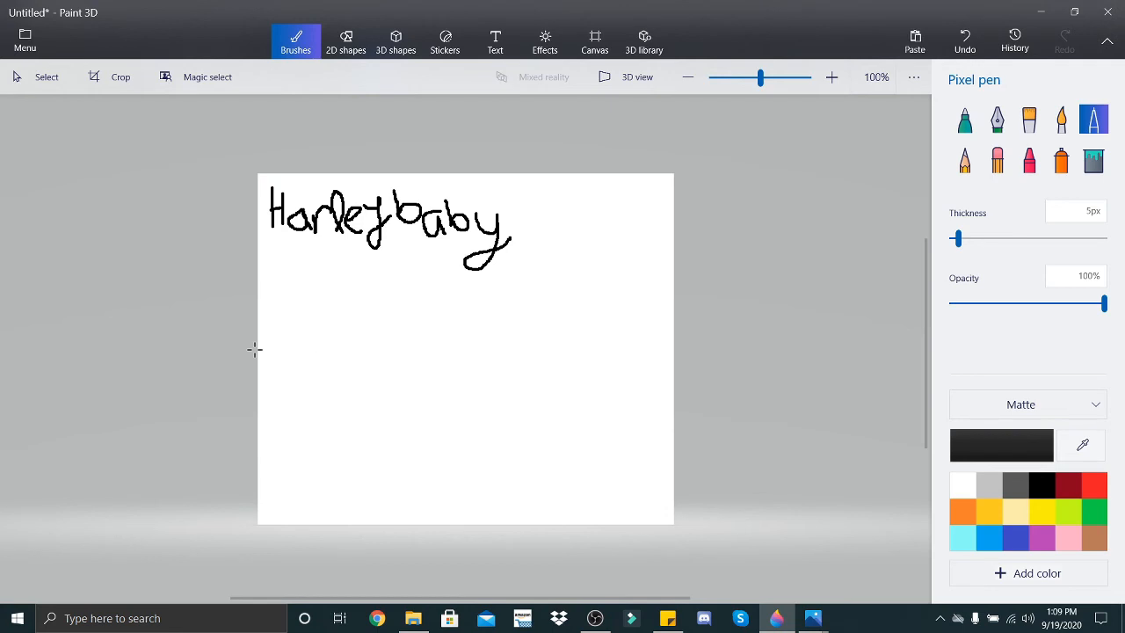
Step: Draw Harleybaby's script symbols in a row below, ending with a V-shaped symbol
{"action": "left_click_drag", "start_coordinate": [273, 393], "coordinate": [326, 393]}
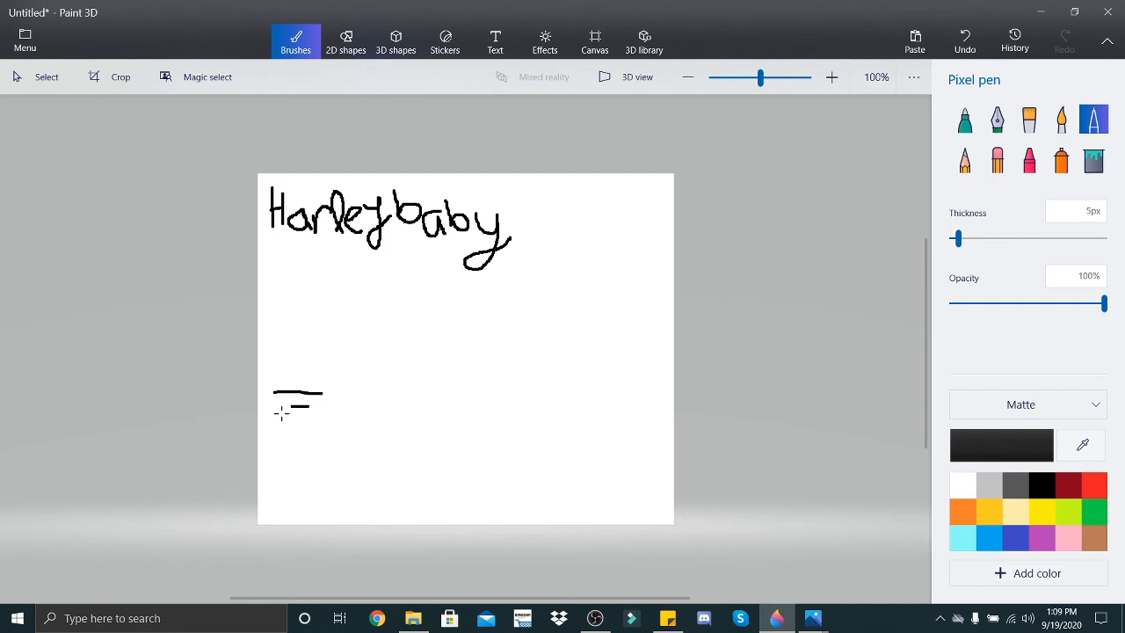
{"action": "left_click_drag", "start_coordinate": [277, 413], "coordinate": [334, 411]}
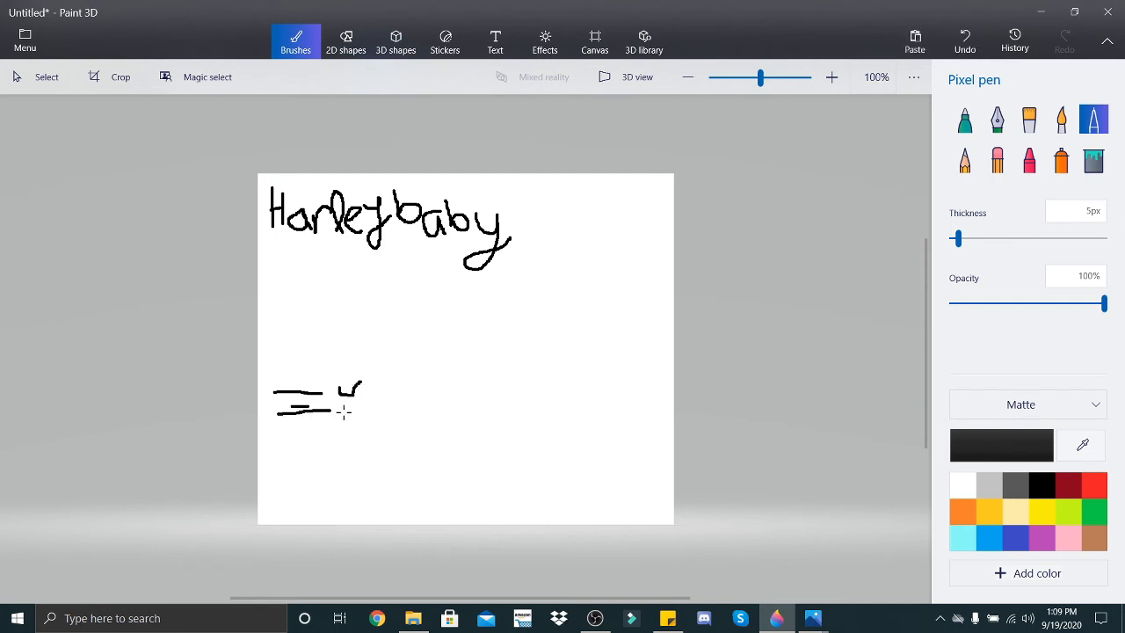
{"action": "left_click_drag", "start_coordinate": [352, 392], "coordinate": [352, 417]}
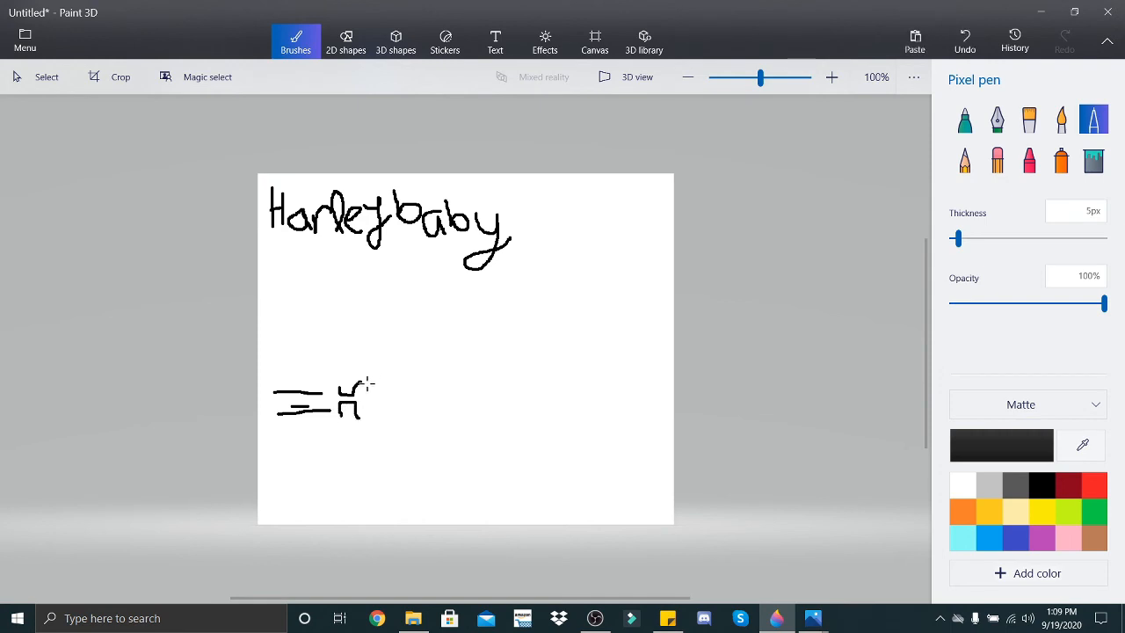
{"action": "left_click_drag", "start_coordinate": [378, 391], "coordinate": [404, 413]}
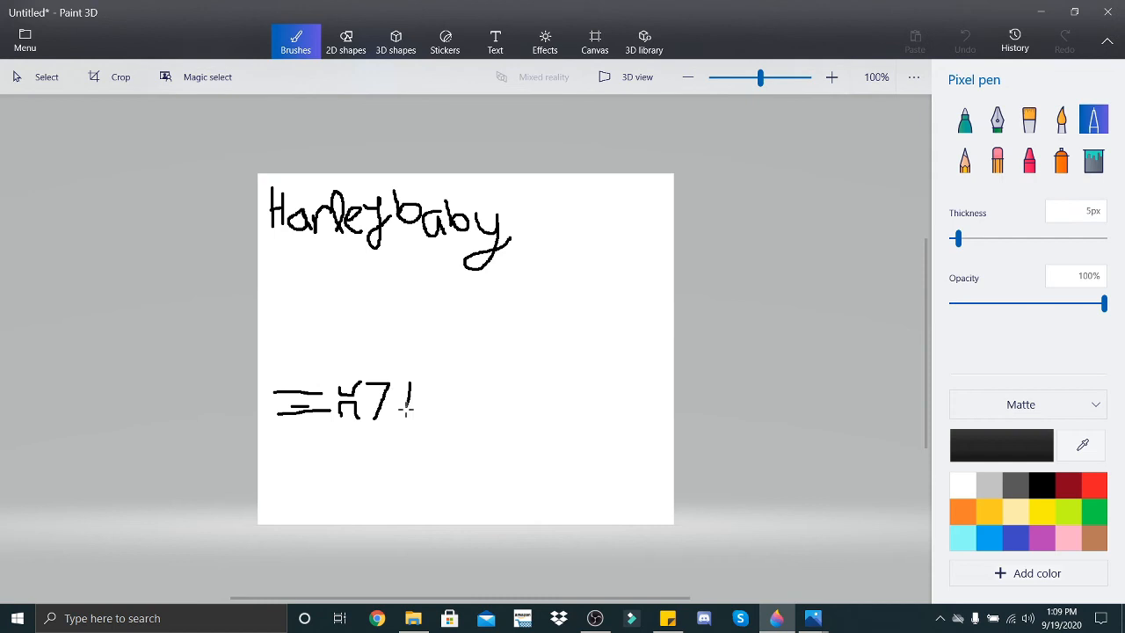
{"action": "left_click_drag", "start_coordinate": [400, 409], "coordinate": [418, 391]}
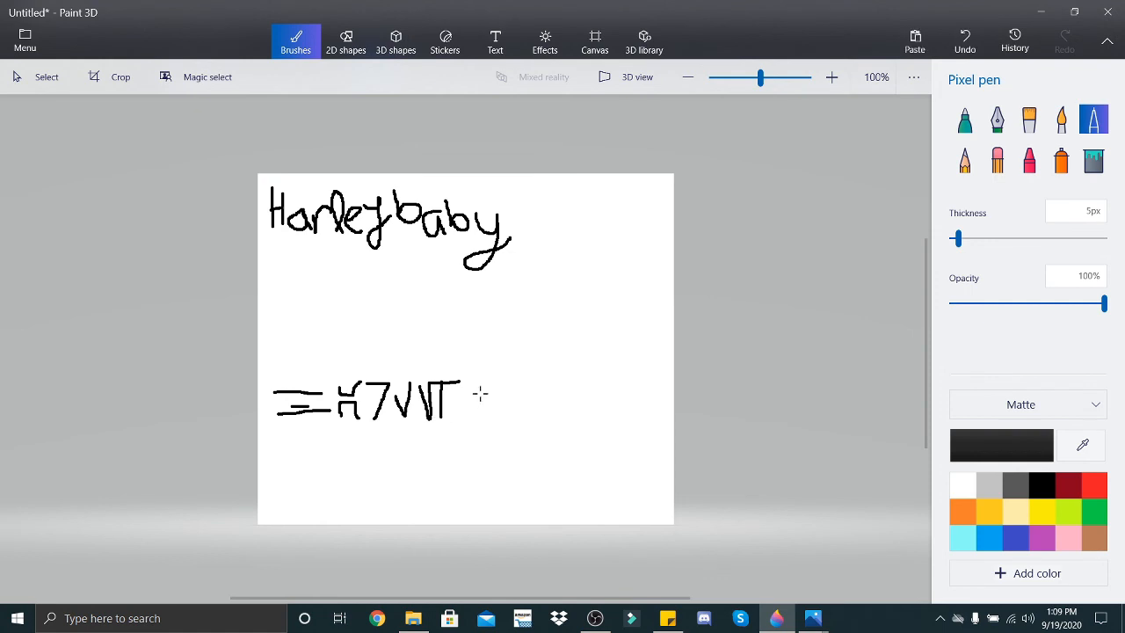
{"action": "left_click_drag", "start_coordinate": [472, 382], "coordinate": [483, 418]}
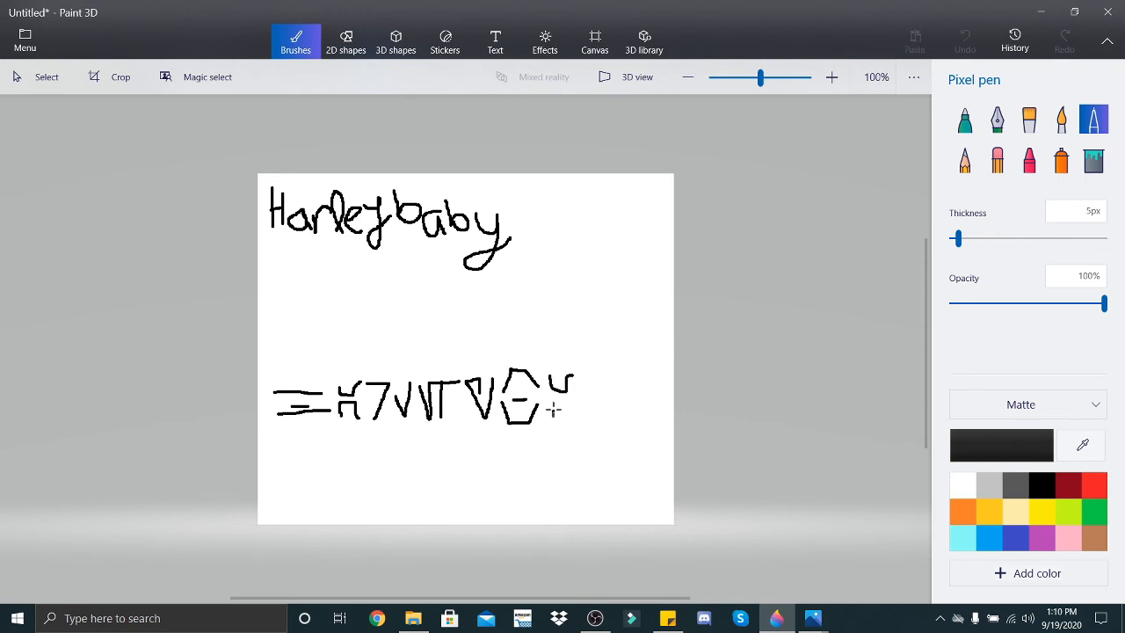
{"action": "left_click_drag", "start_coordinate": [571, 378], "coordinate": [615, 405]}
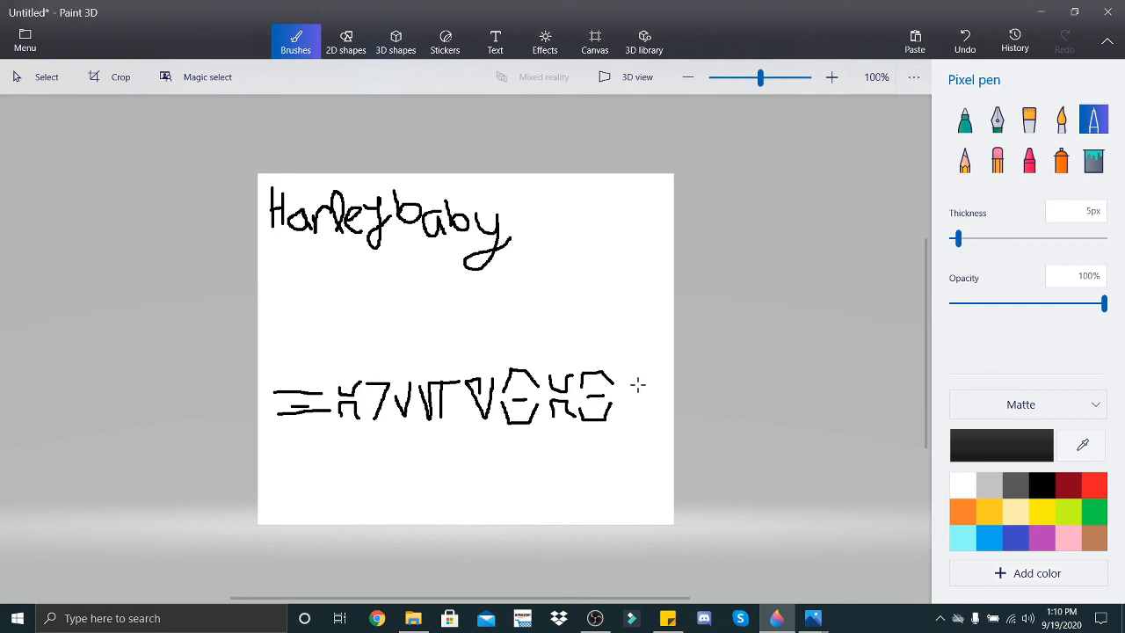
{"action": "left_click_drag", "start_coordinate": [633, 378], "coordinate": [655, 413]}
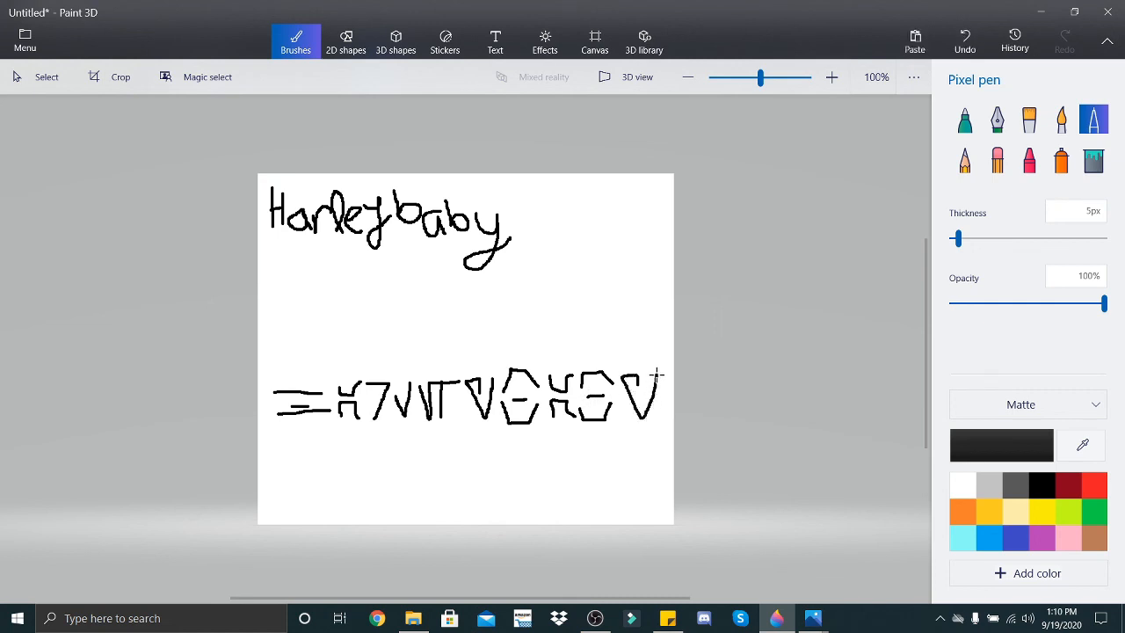